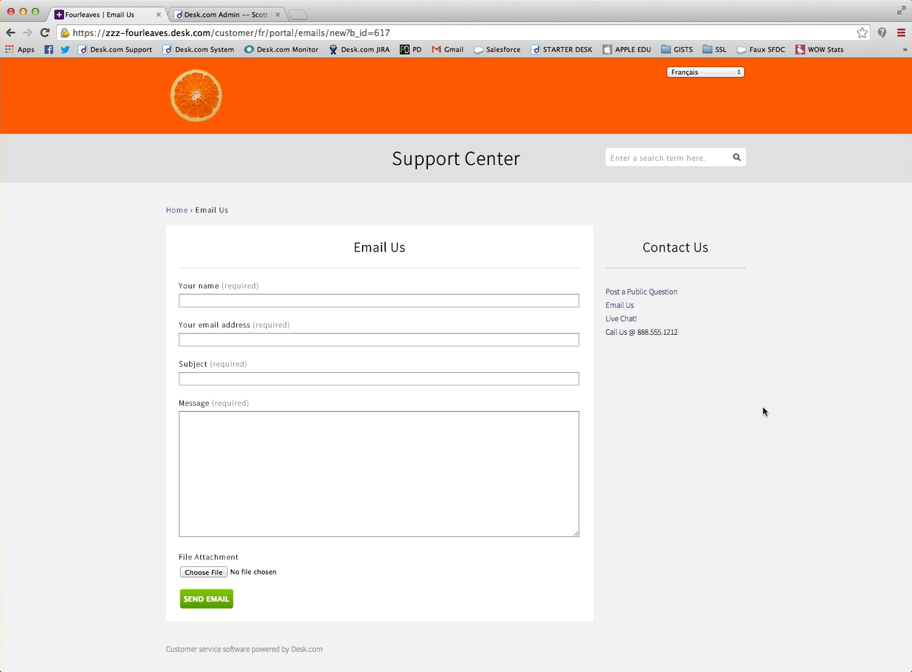
mouse_move(762, 413)
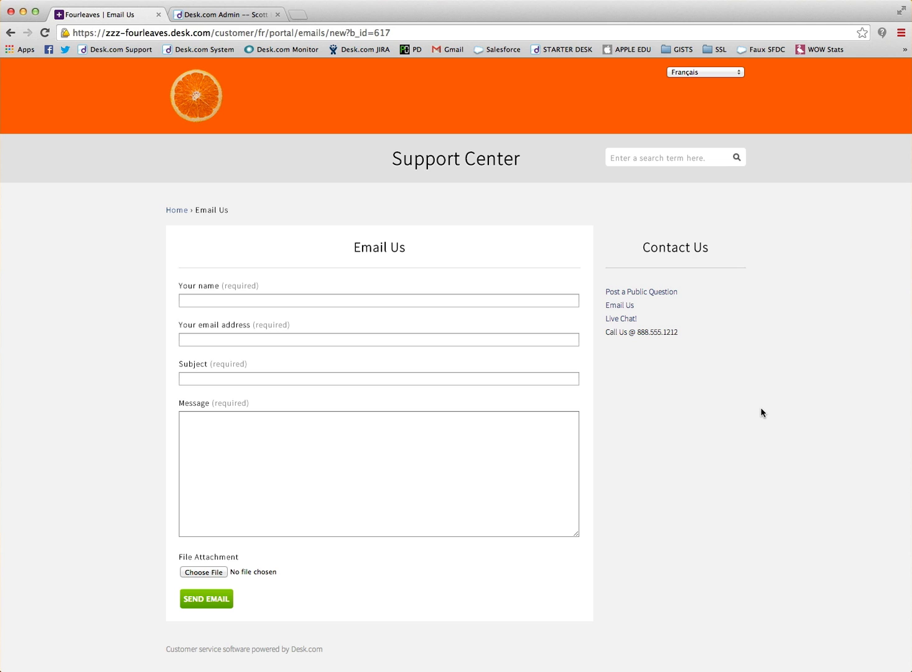
mouse_move(259, 45)
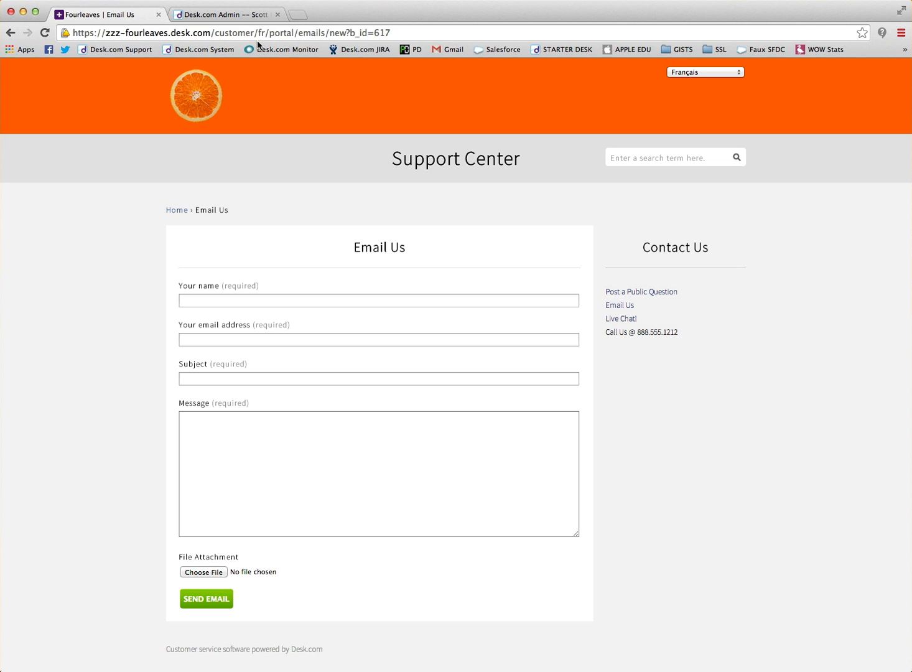
Step: Go to Admin > Customers > Custom Fields and start adding a new field
left_click(227, 14)
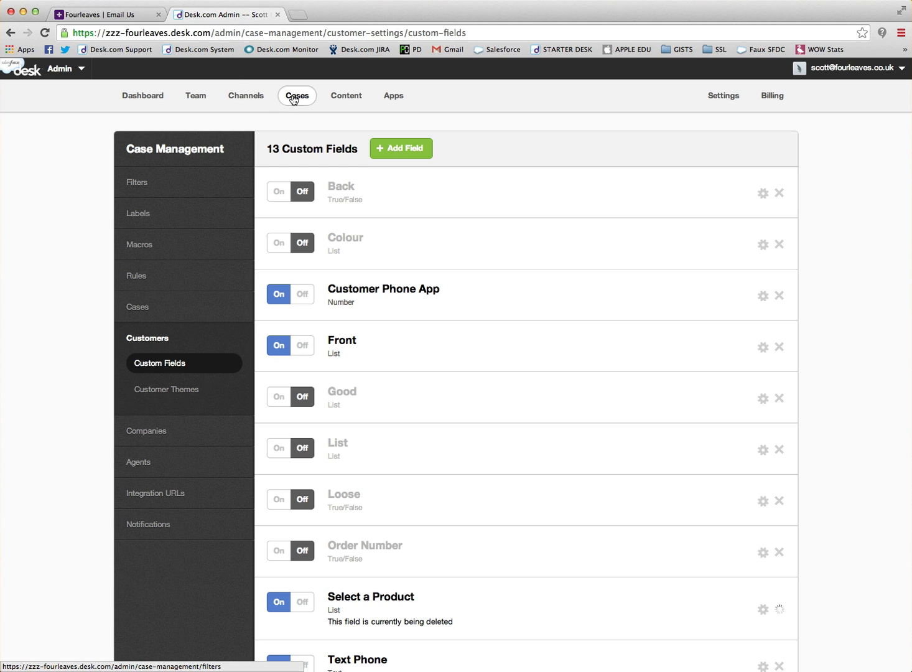
mouse_move(160, 349)
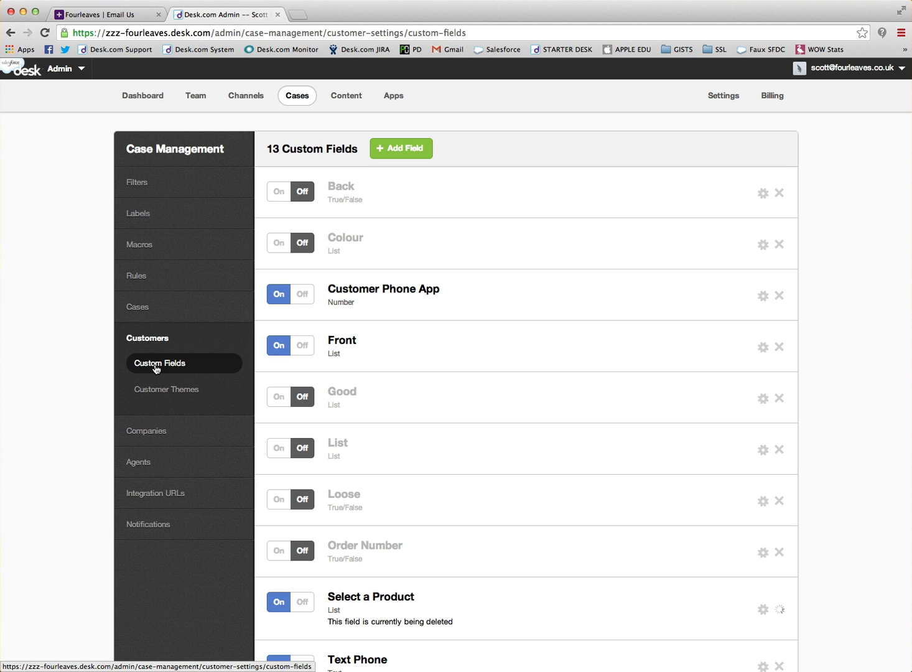
mouse_move(354, 267)
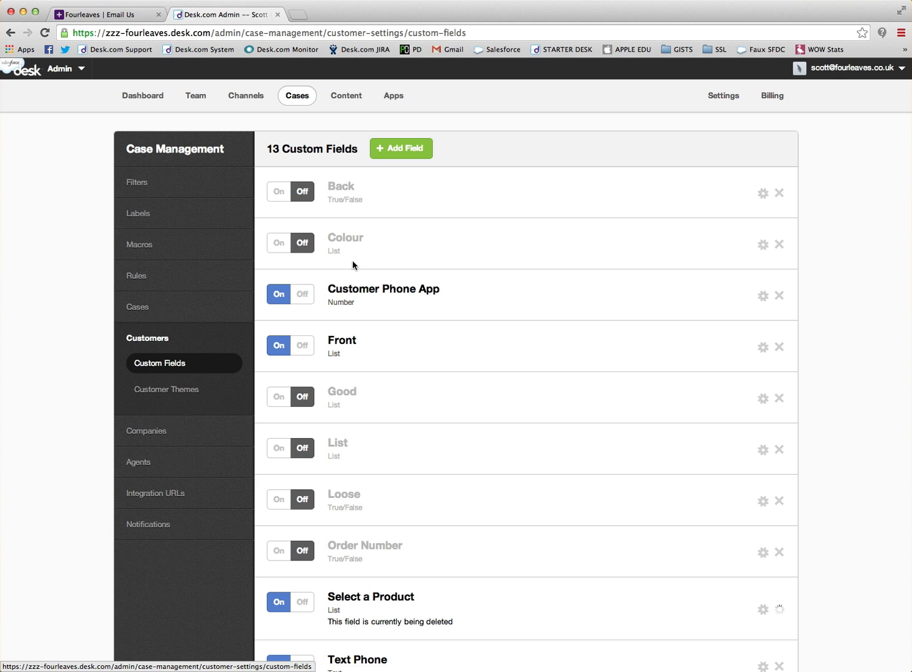
left_click(401, 148)
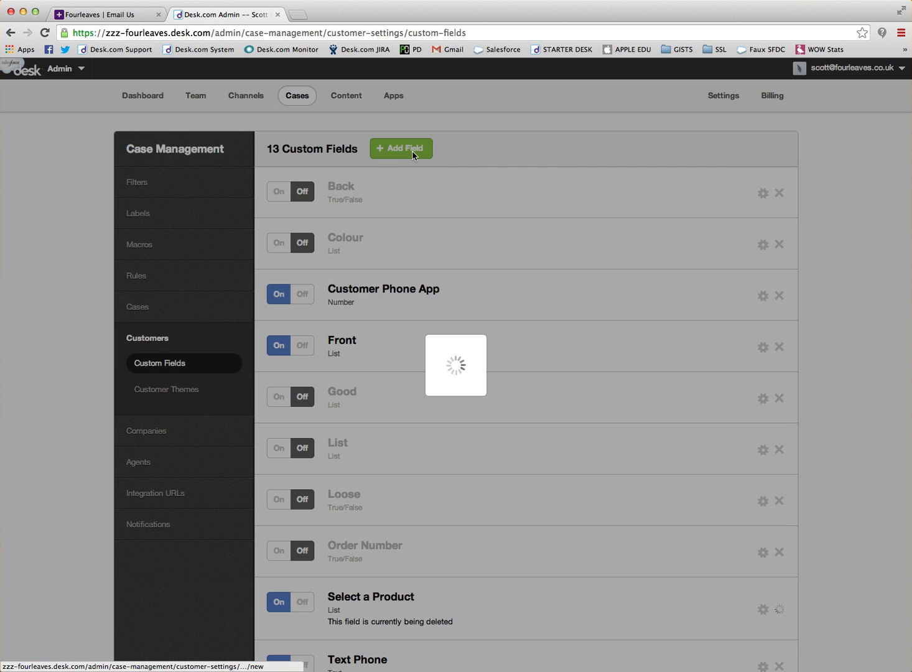
Step: Enter the field Name 'Choose a Product' and Key 'product', then reach the Data Type choice
left_click(401, 148)
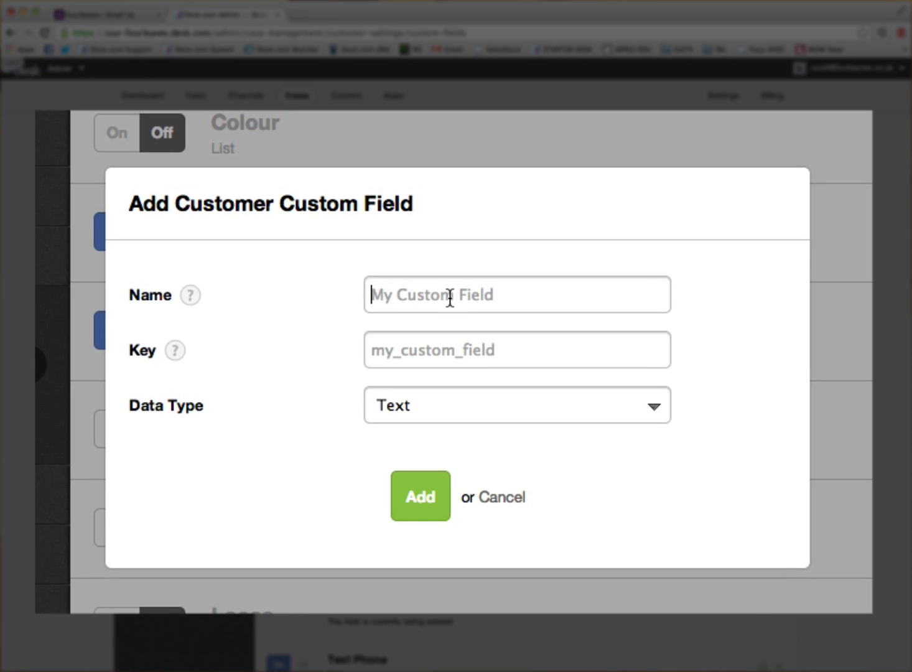
type("Choose")
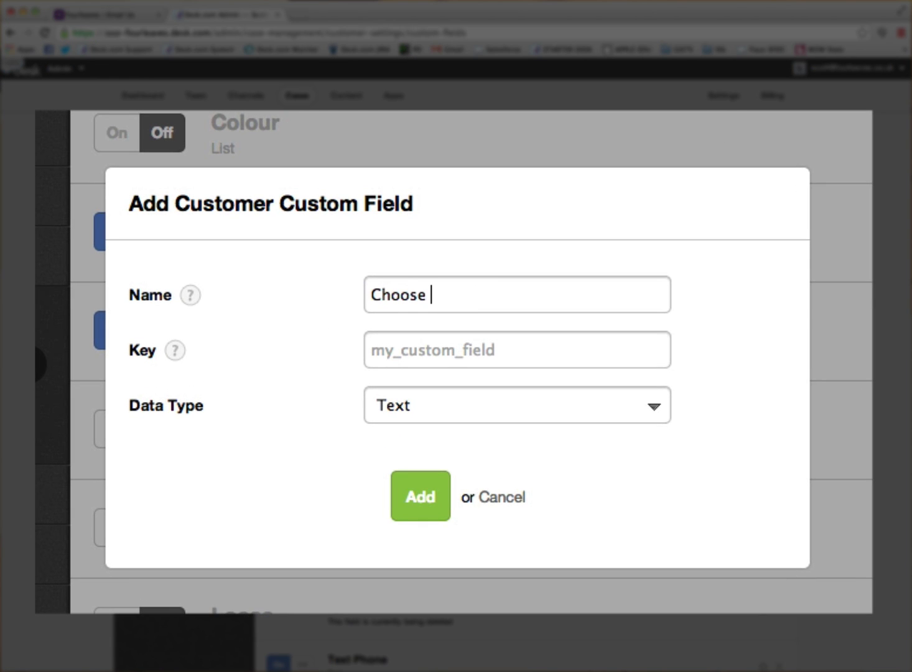
type("a Product")
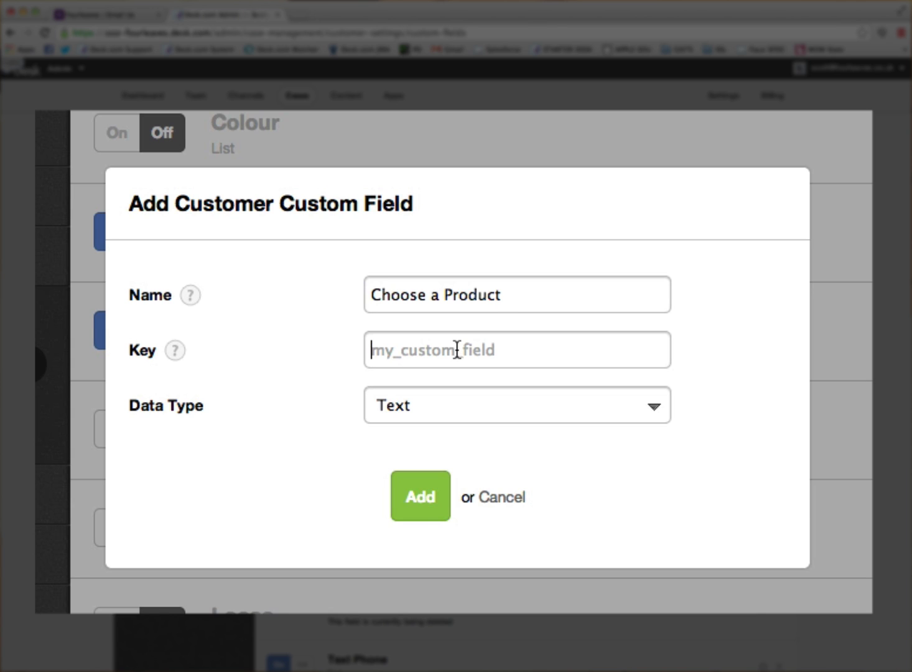
type("product")
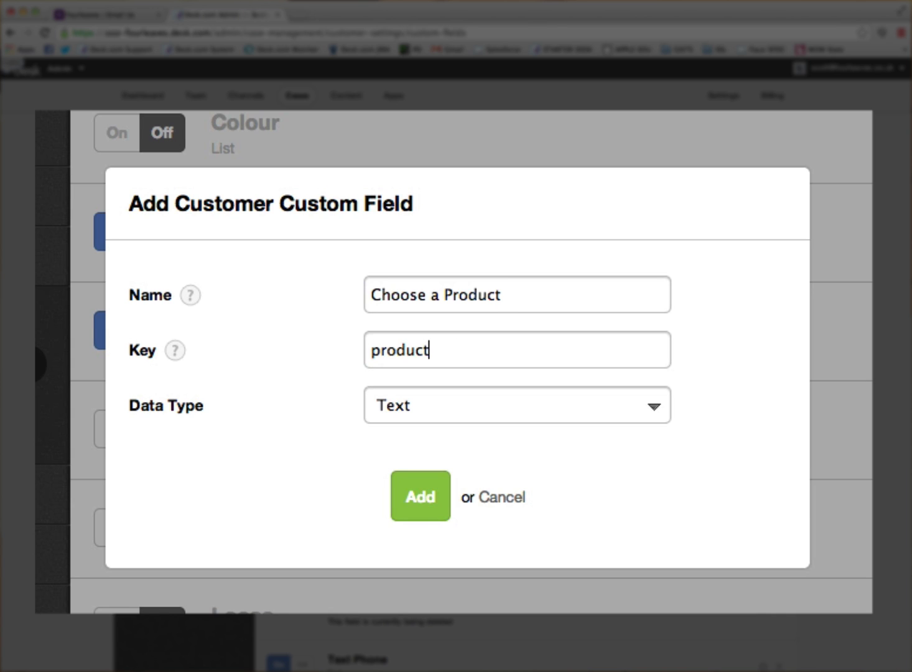
left_click(516, 405)
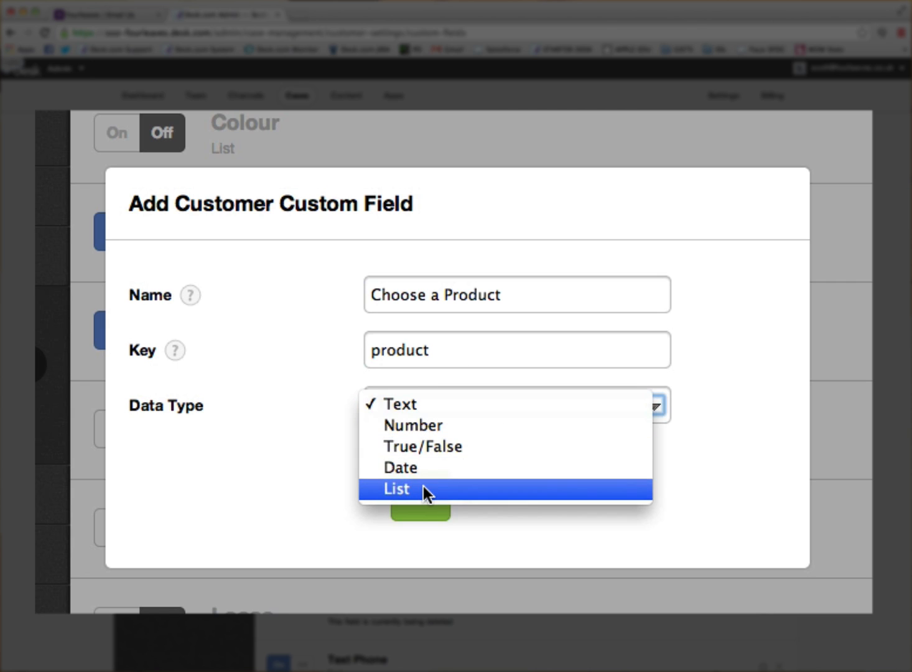
Step: Make the field a List and add Orange Juice as its first option
left_click(396, 489)
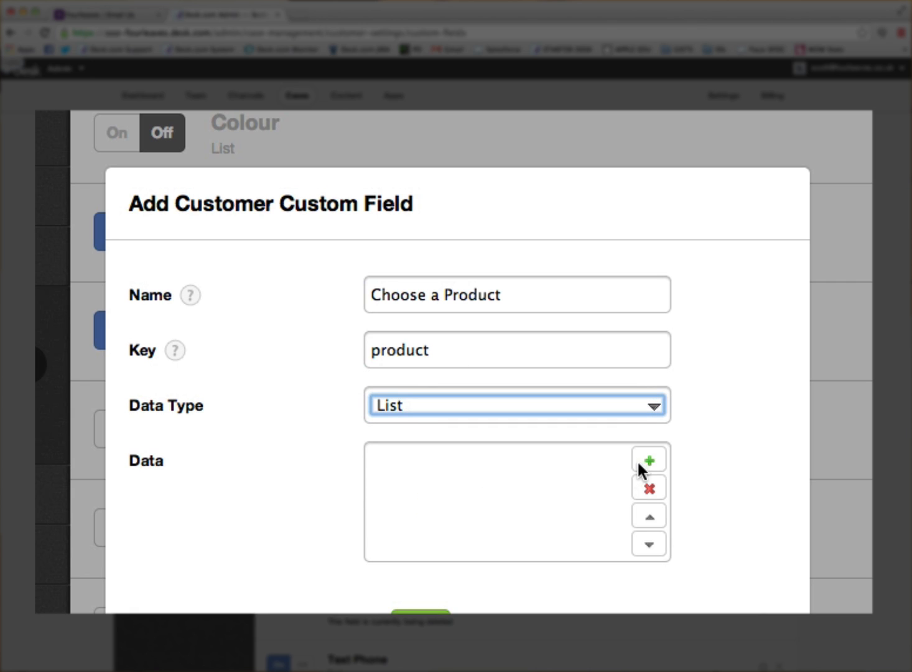
left_click(648, 459)
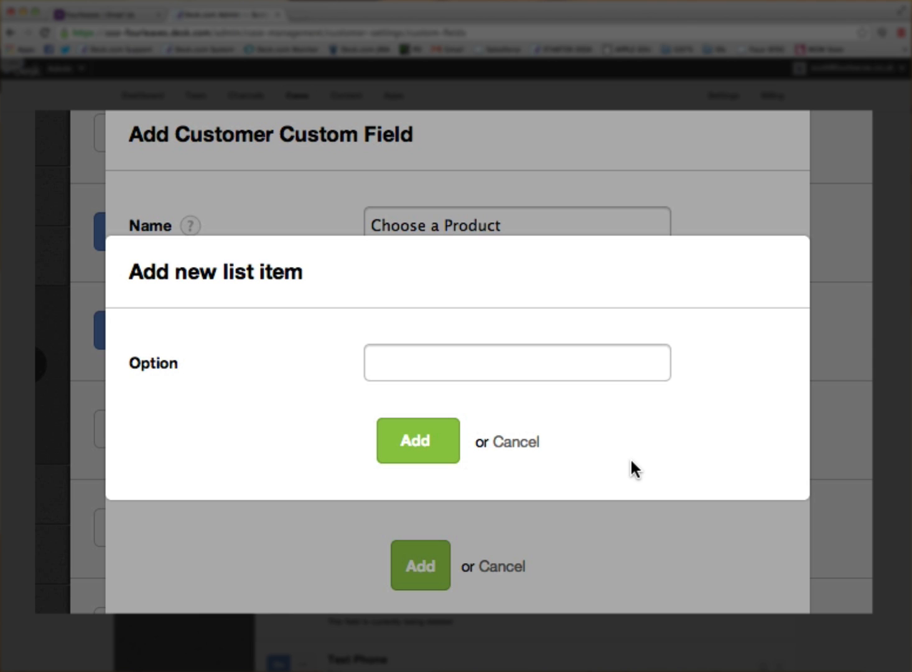
type("Orange")
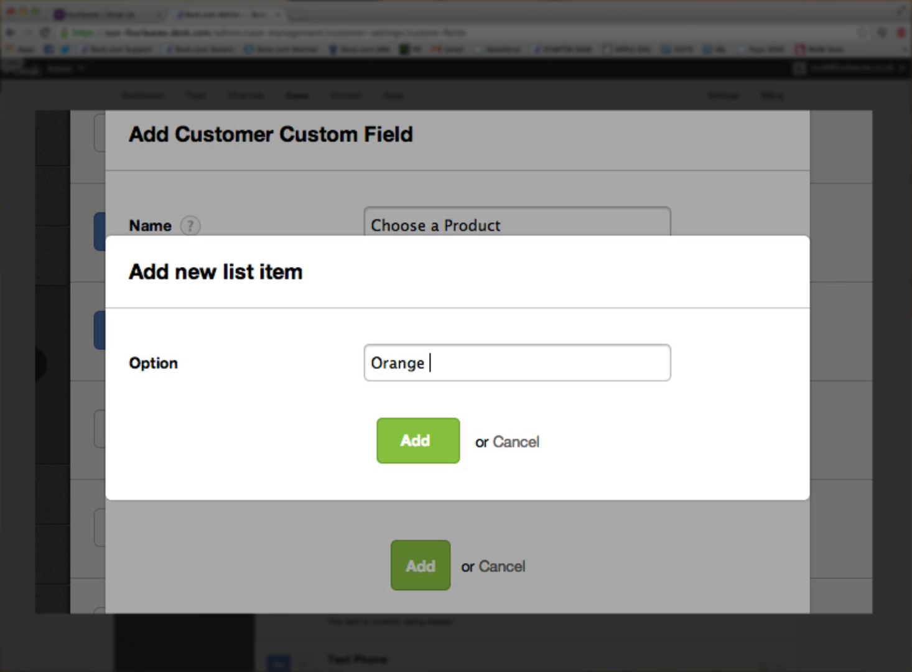
type("Ju")
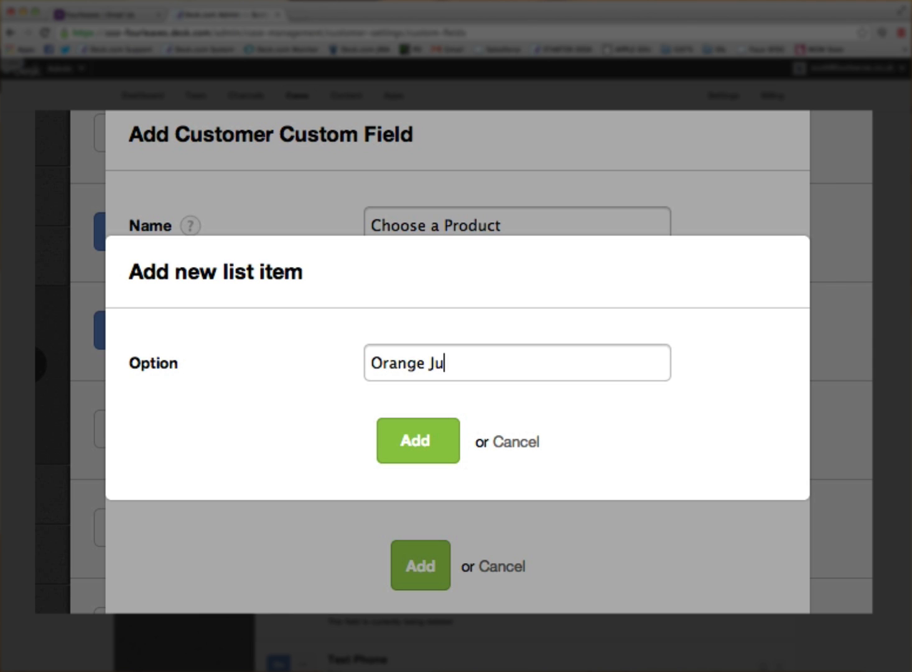
left_click(416, 440)
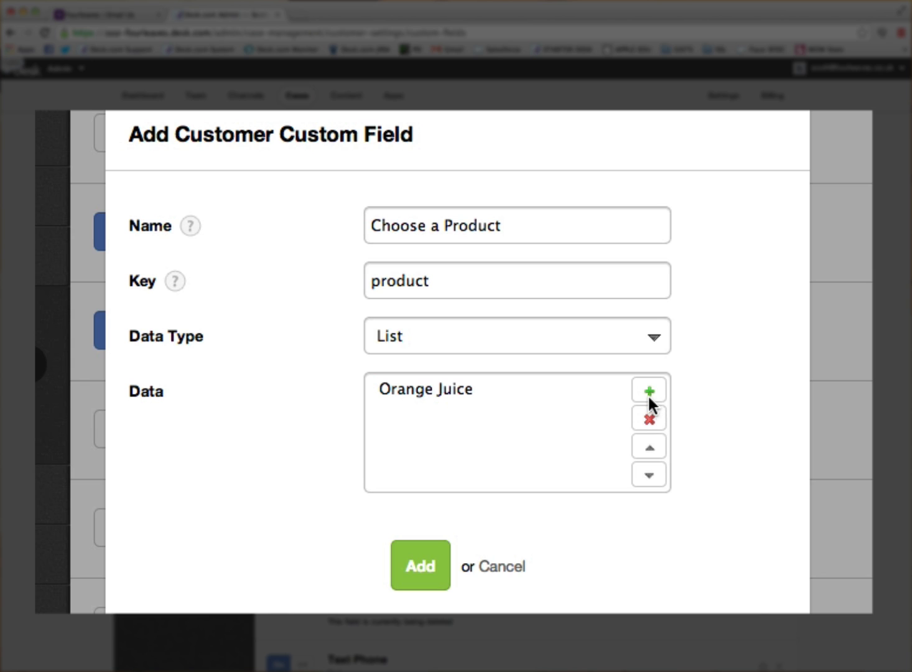
Step: Add the list options Apple Juice, Tomato Juice and Please Select
left_click(648, 391)
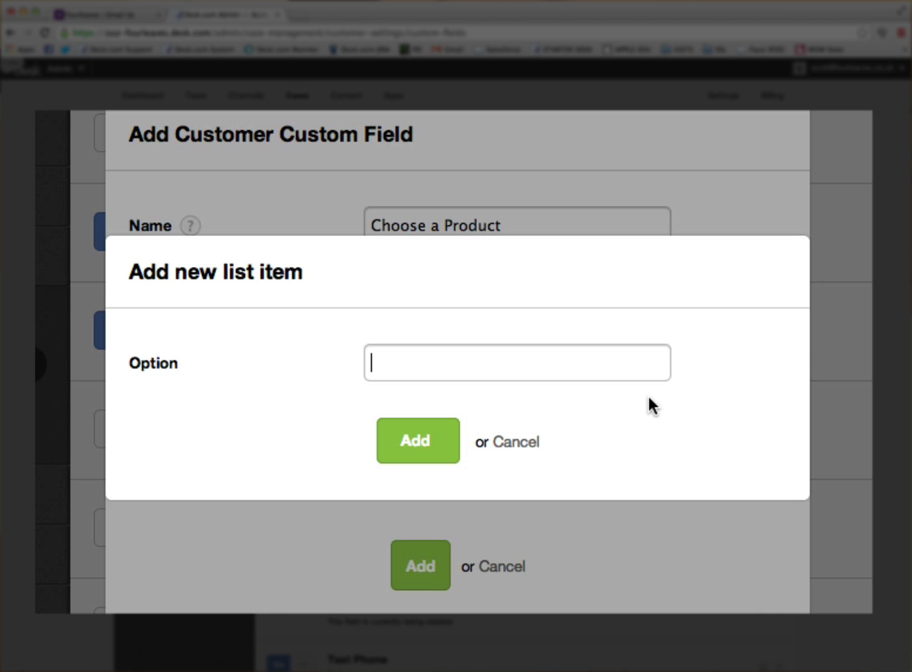
type("Apple")
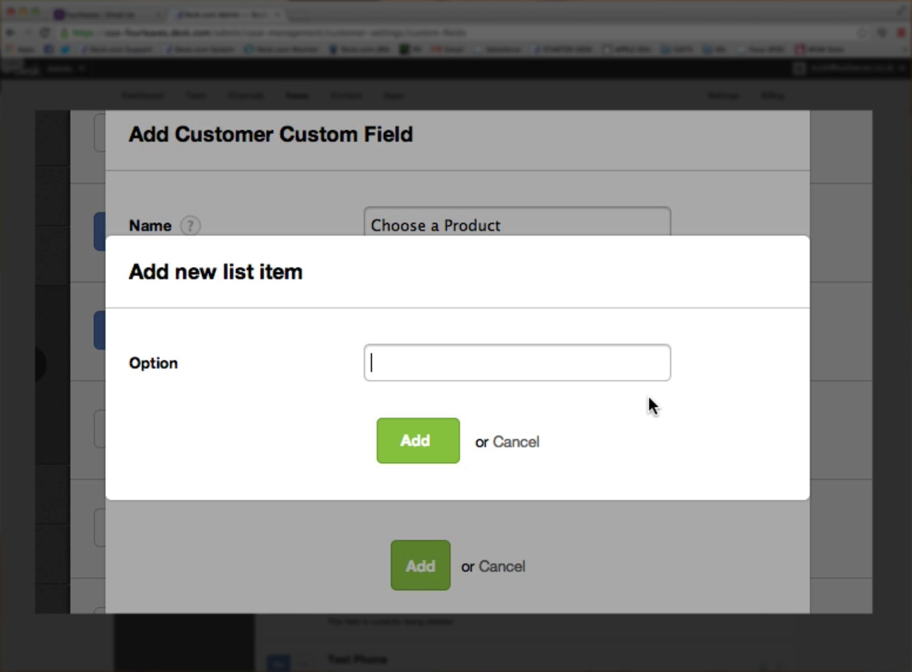
type("Tomato")
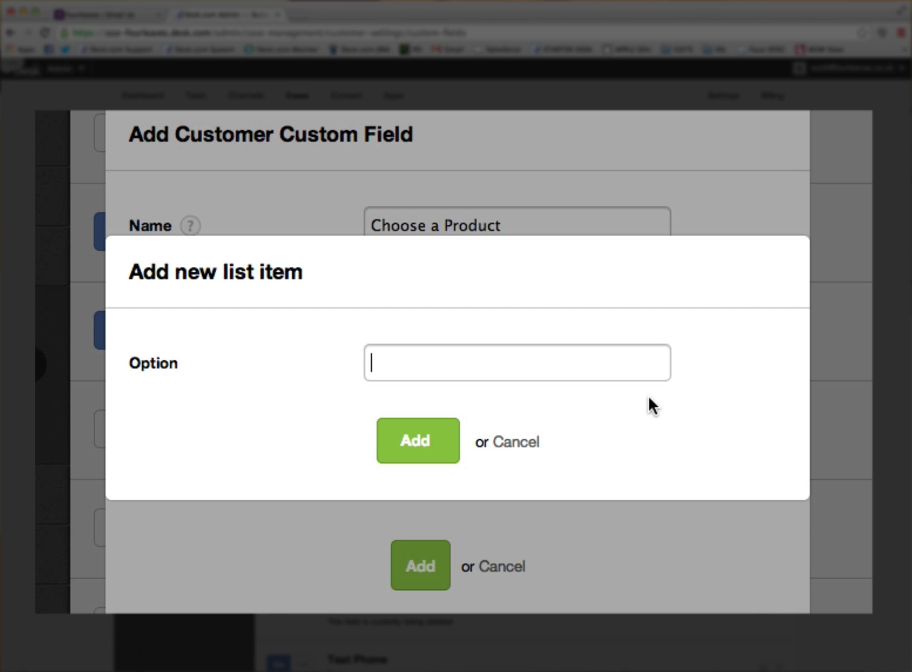
type("Please")
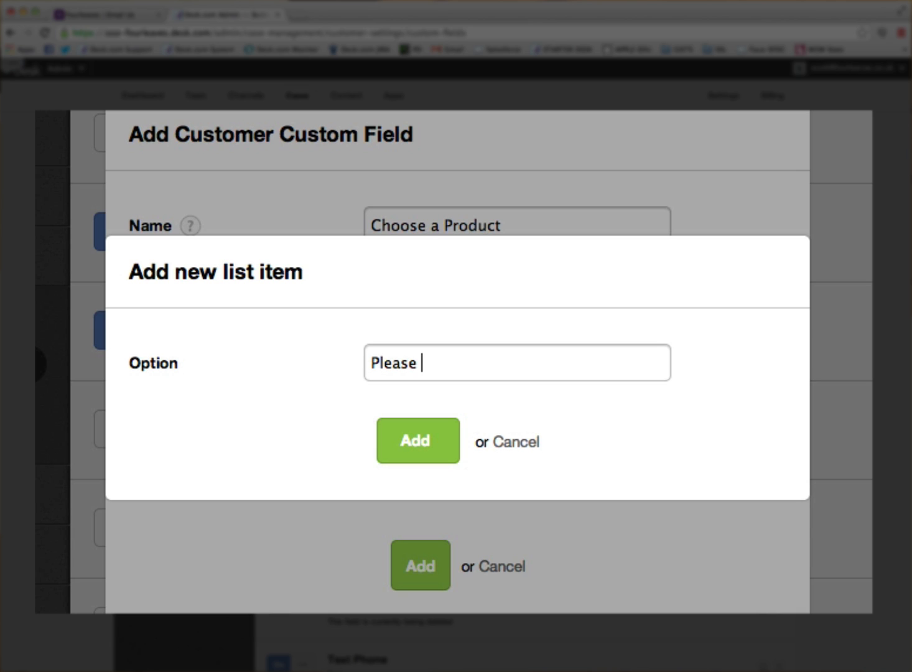
type("Select")
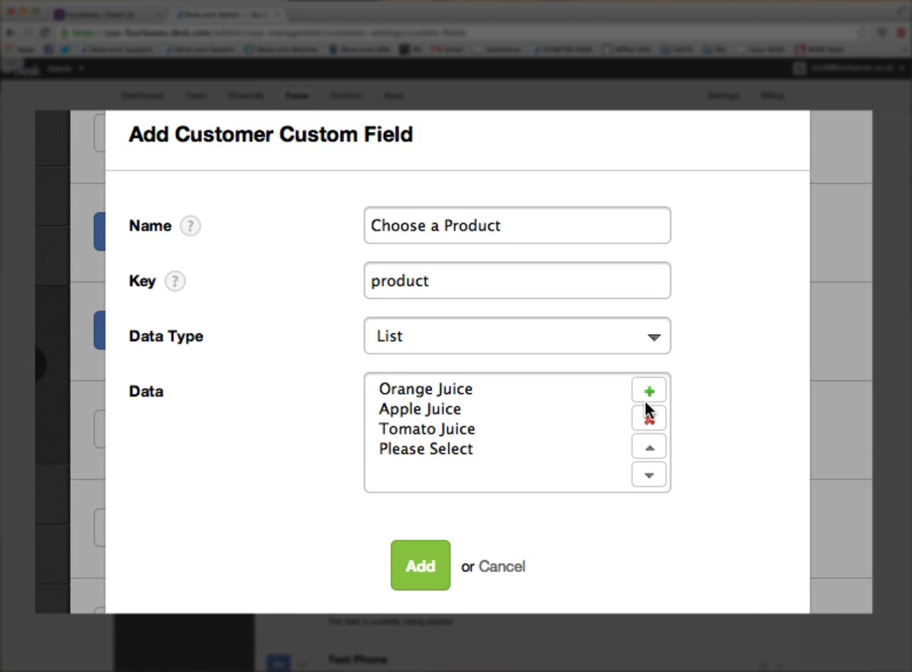
Step: Move Please Select to the top of the options and add the Choose a Product field
left_click(426, 448)
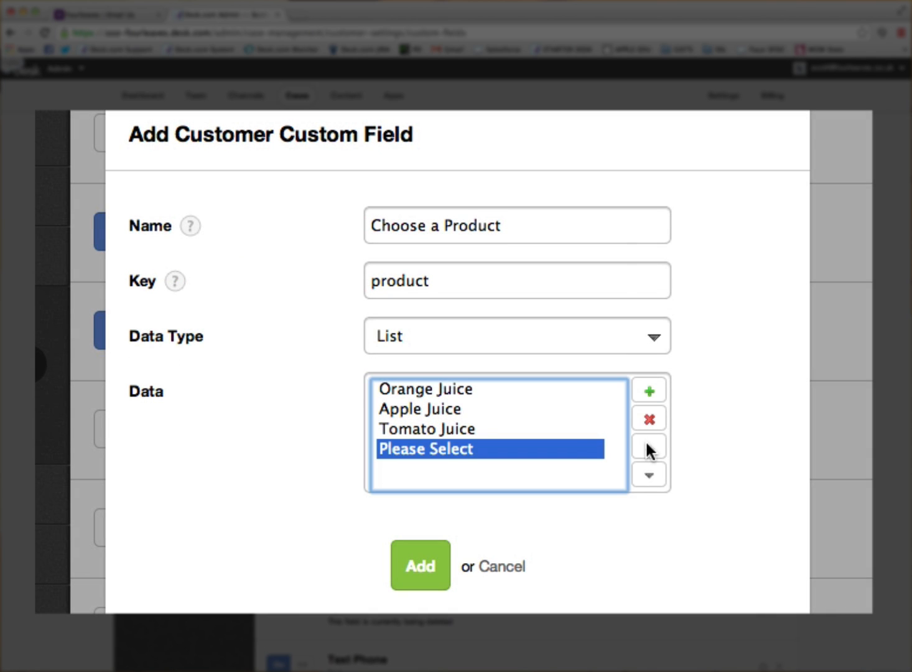
left_click(647, 445)
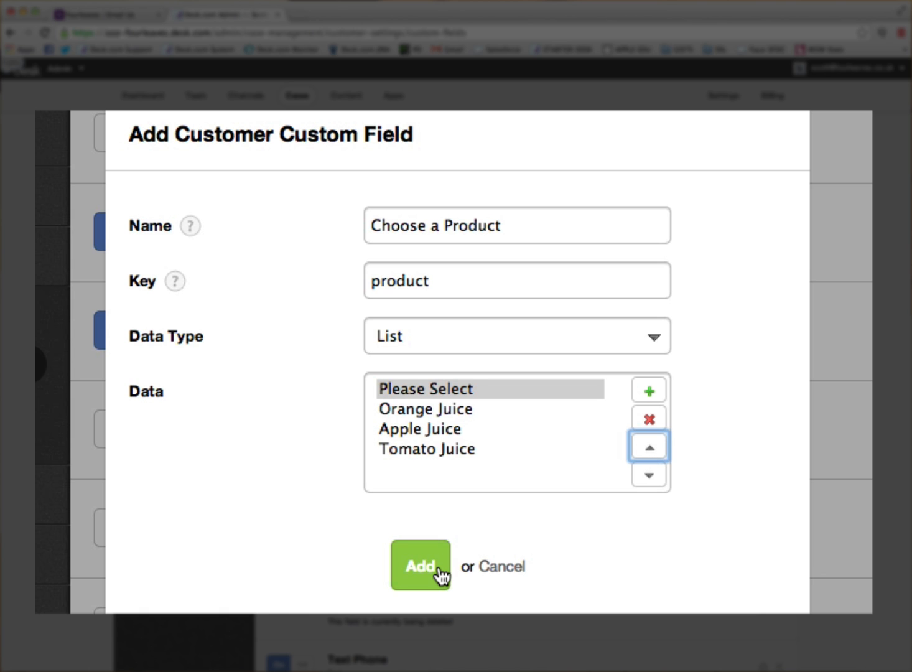
left_click(421, 565)
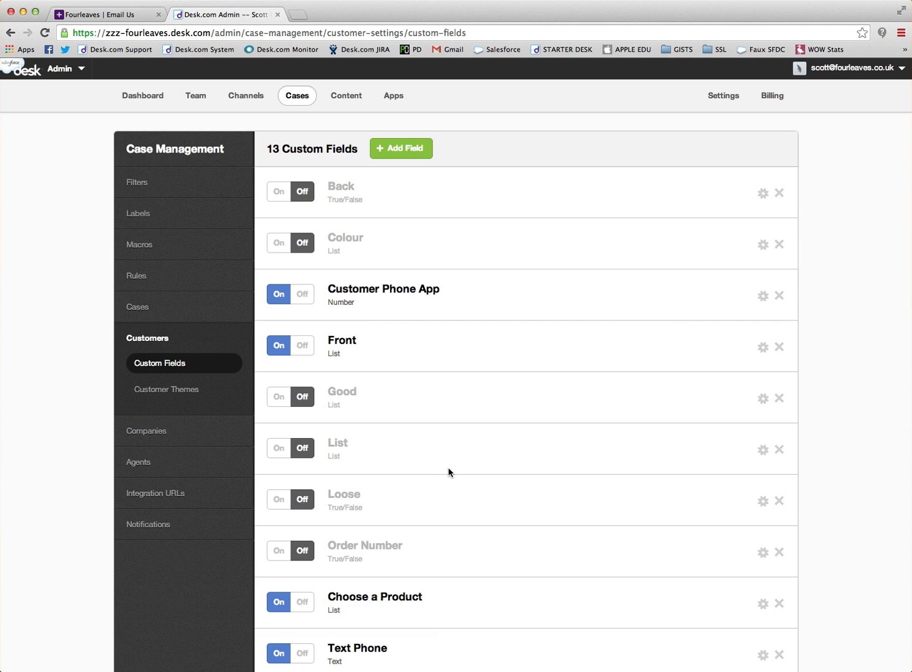
mouse_move(453, 471)
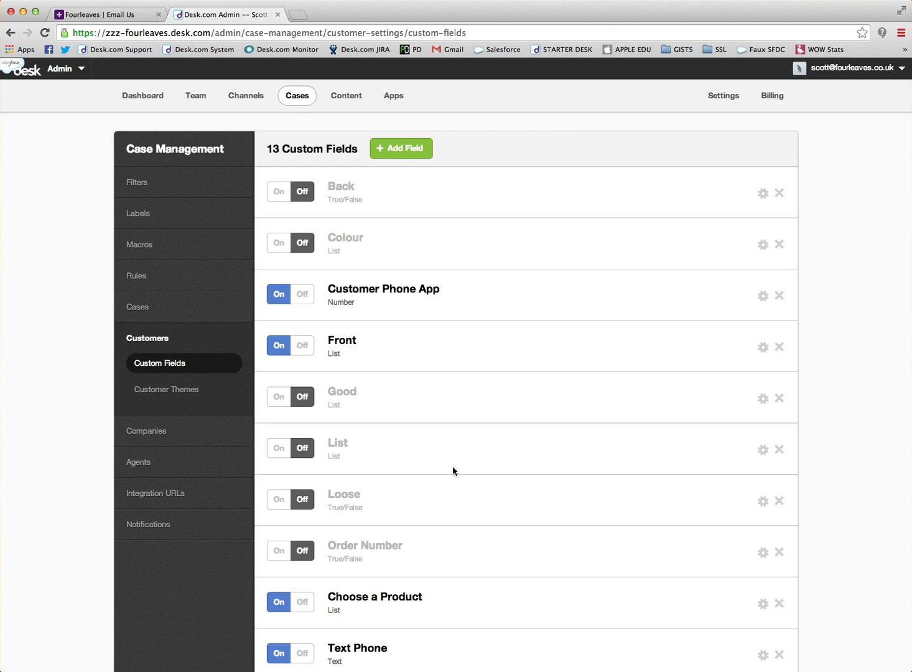
Step: Go to Channels > Support Center > Web Themes
left_click(245, 94)
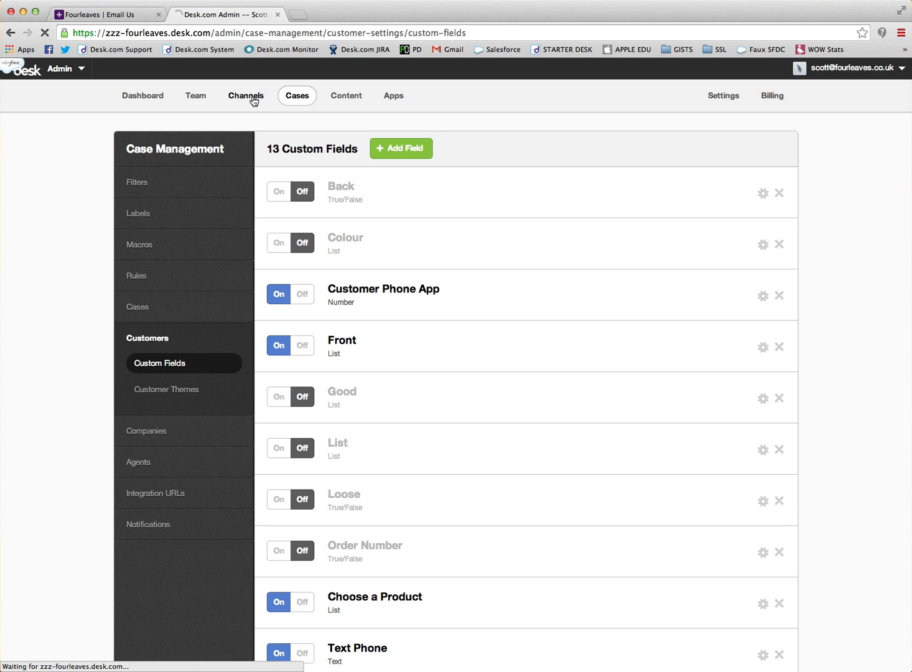
left_click(246, 95)
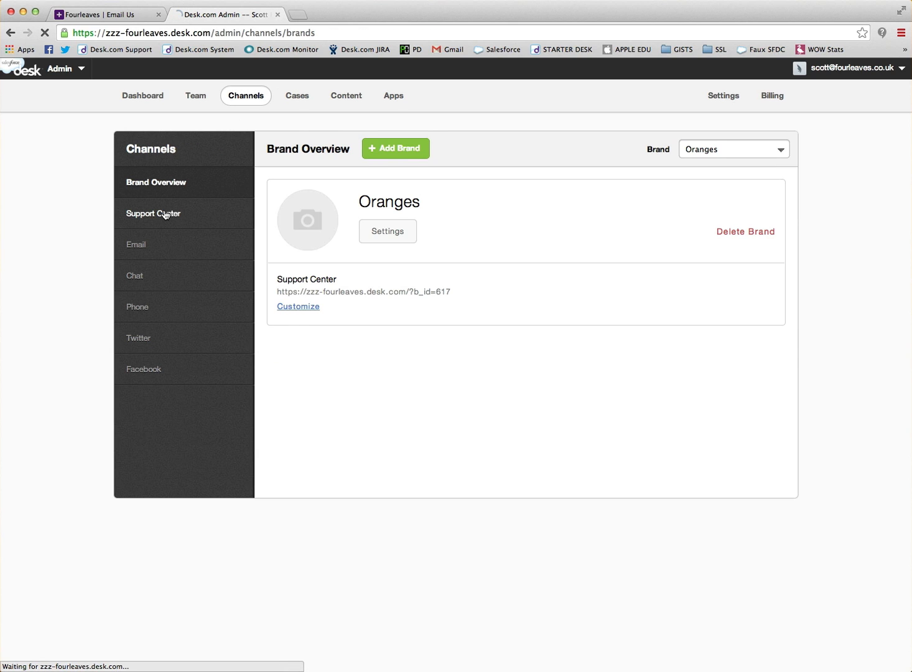
left_click(153, 213)
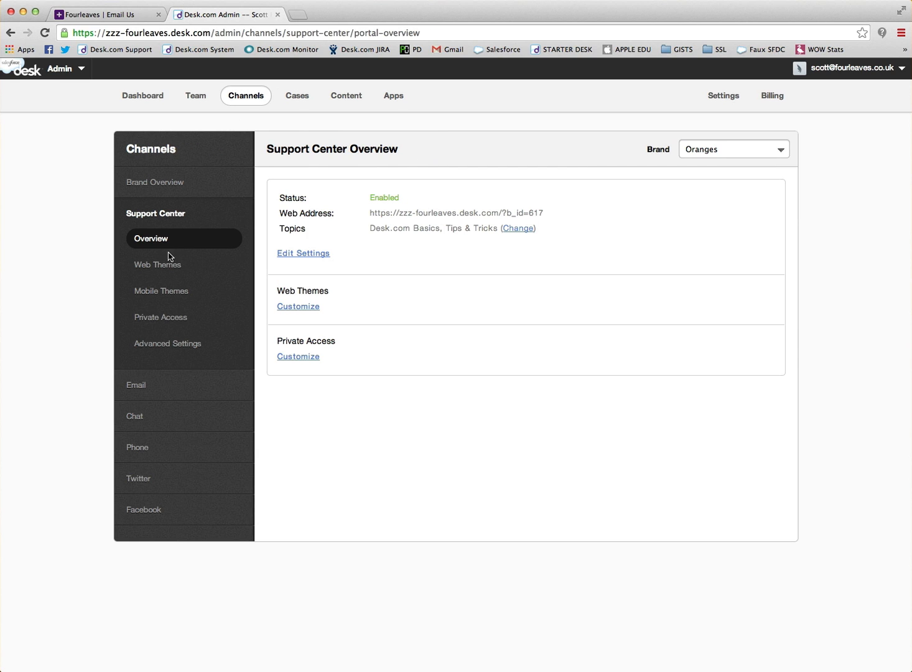
left_click(157, 265)
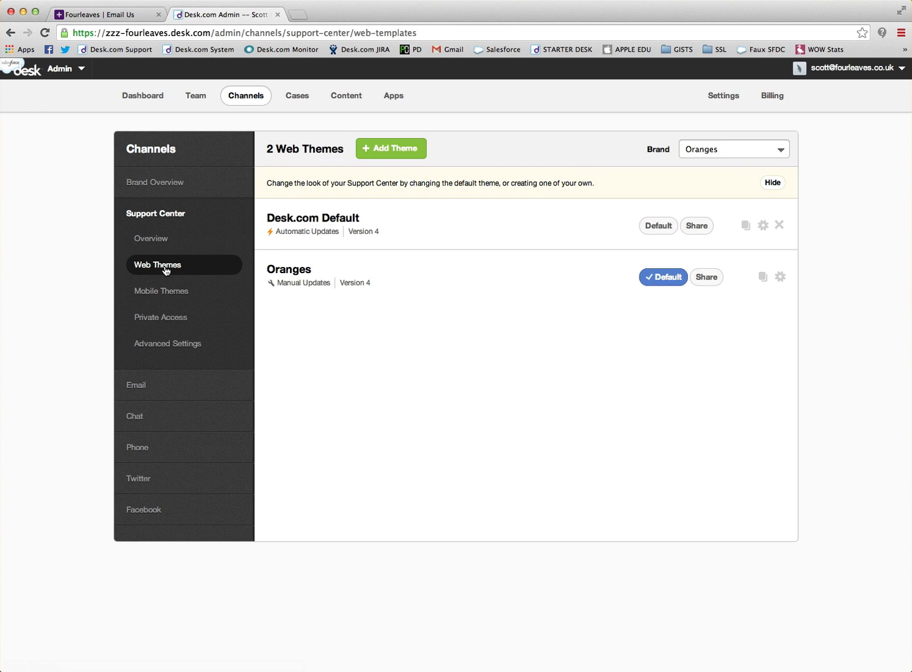
mouse_move(336, 278)
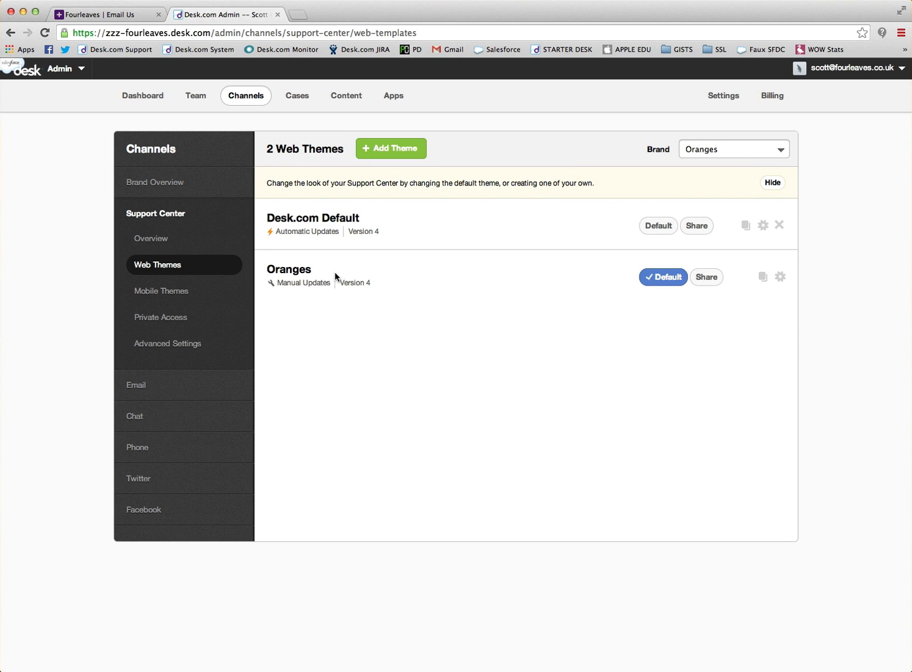
Step: Edit the Oranges theme and select its Email (New) template under Advanced Themes
left_click(289, 268)
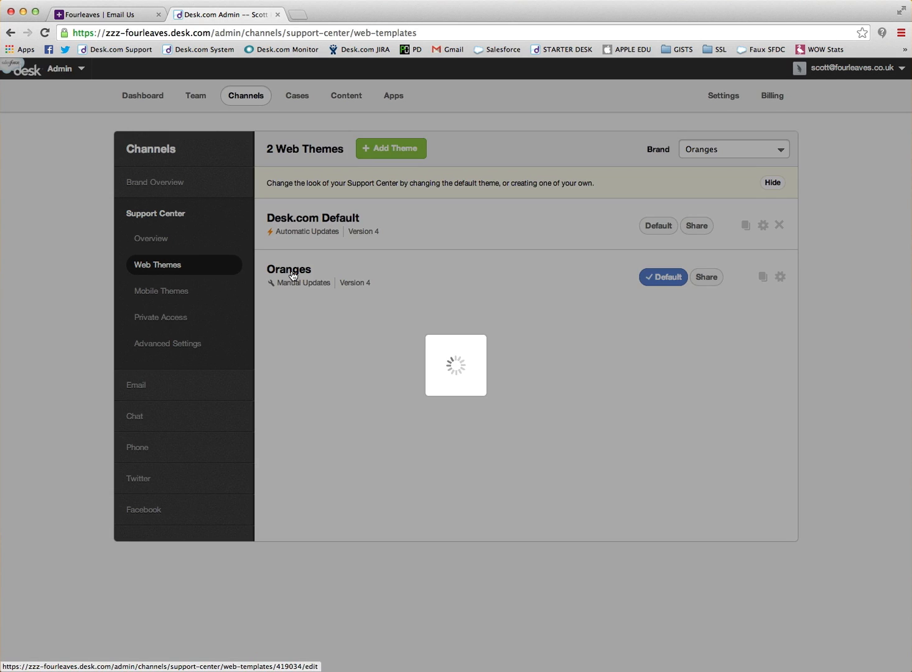
left_click(779, 277)
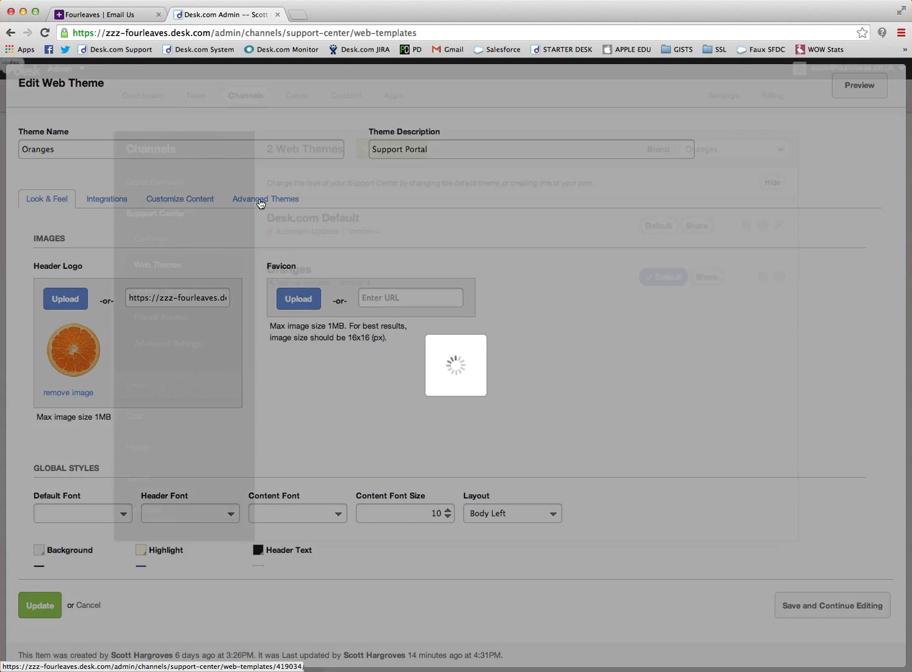
left_click(265, 200)
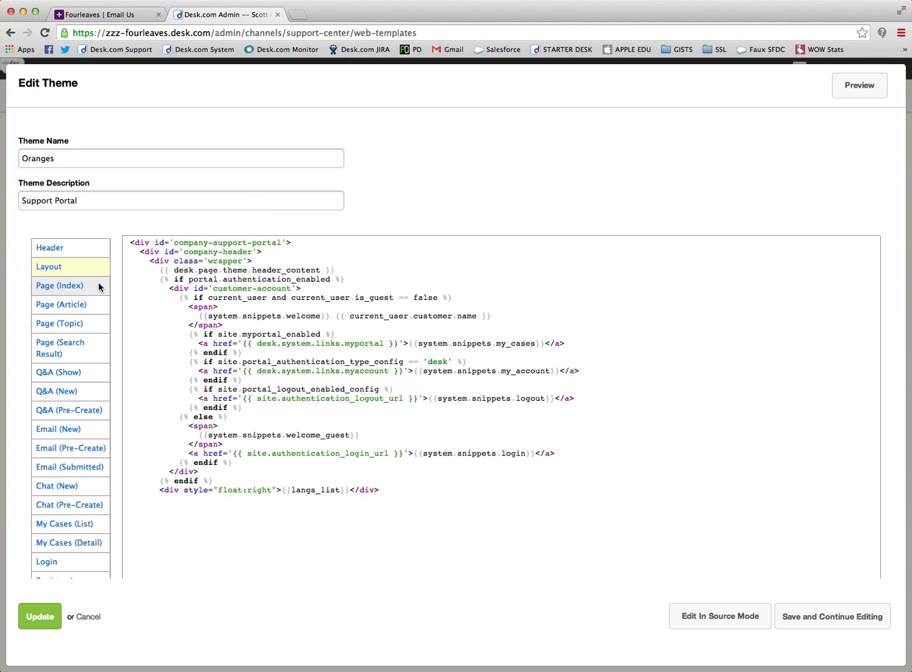
scroll("down", 3)
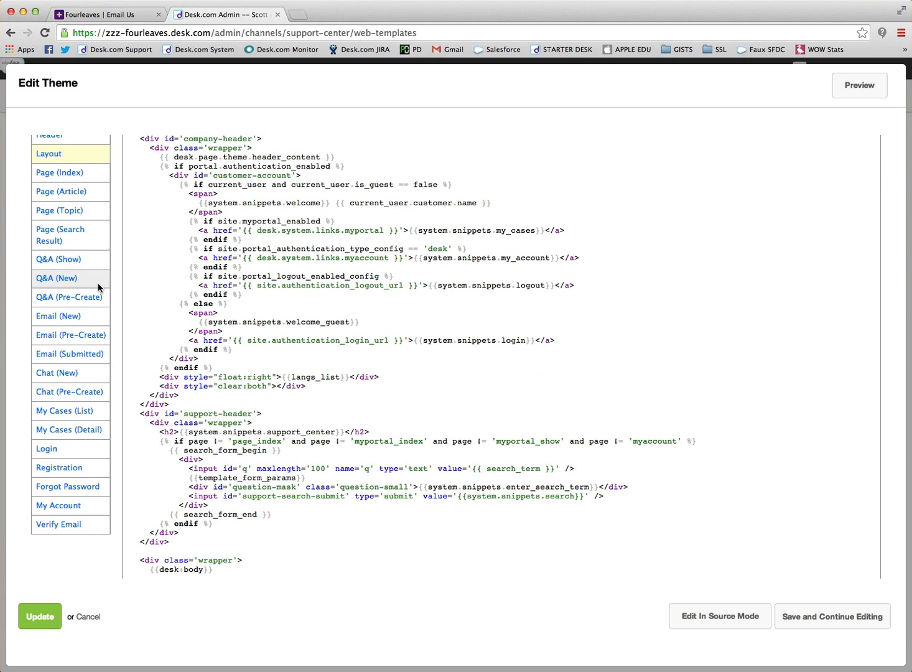
left_click(57, 316)
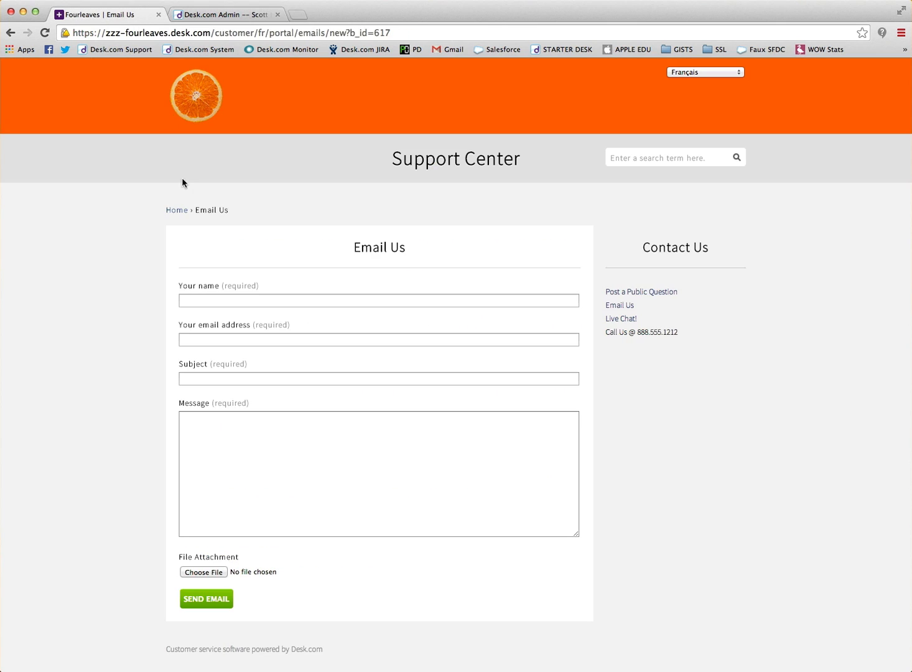
mouse_move(185, 394)
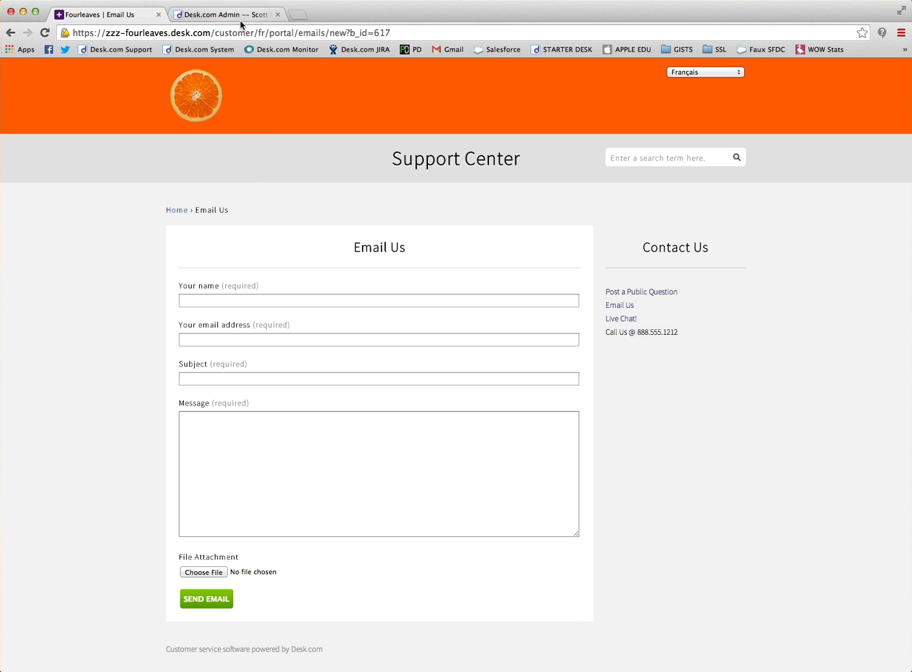
left_click(227, 14)
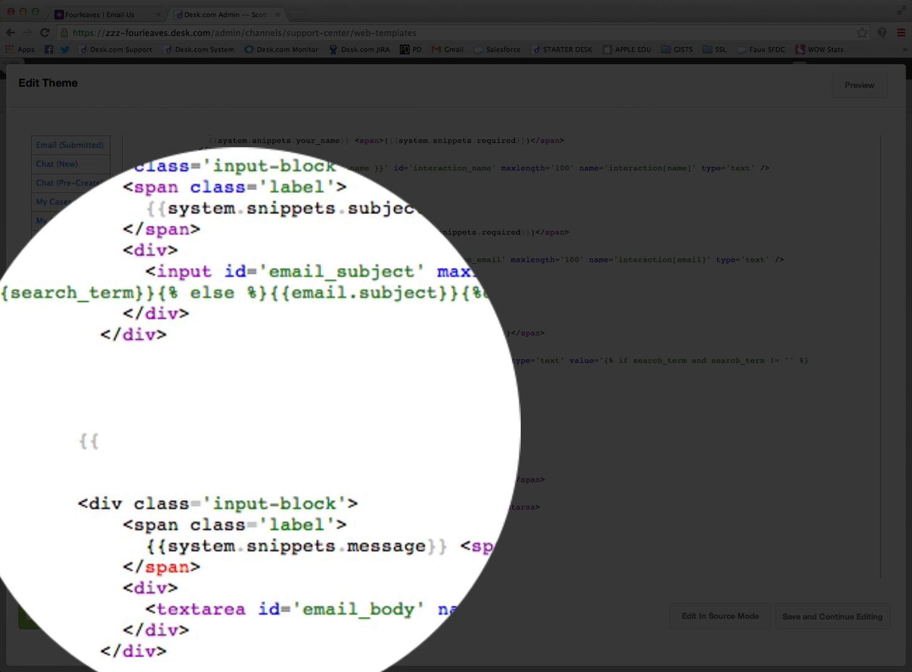
Step: Insert {{customer_custom_product}} on the blank line between the subject and message blocks
type("customer")
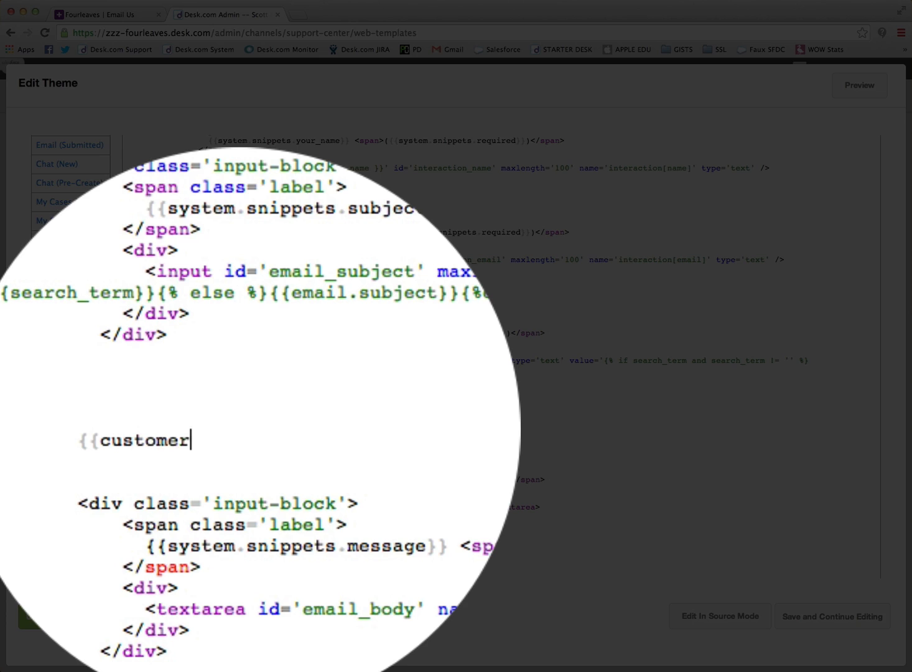
type("_")
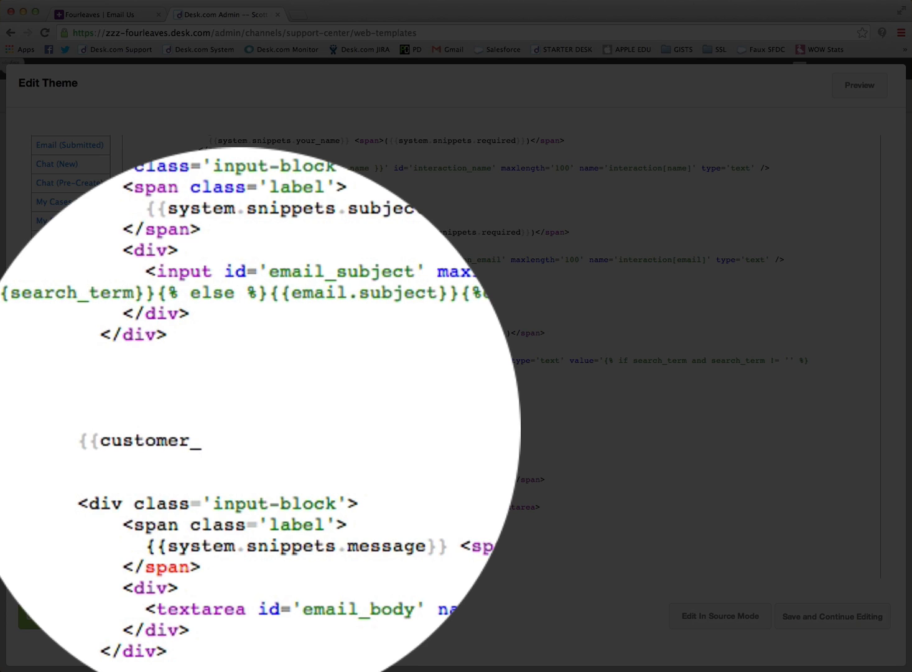
type("custom")
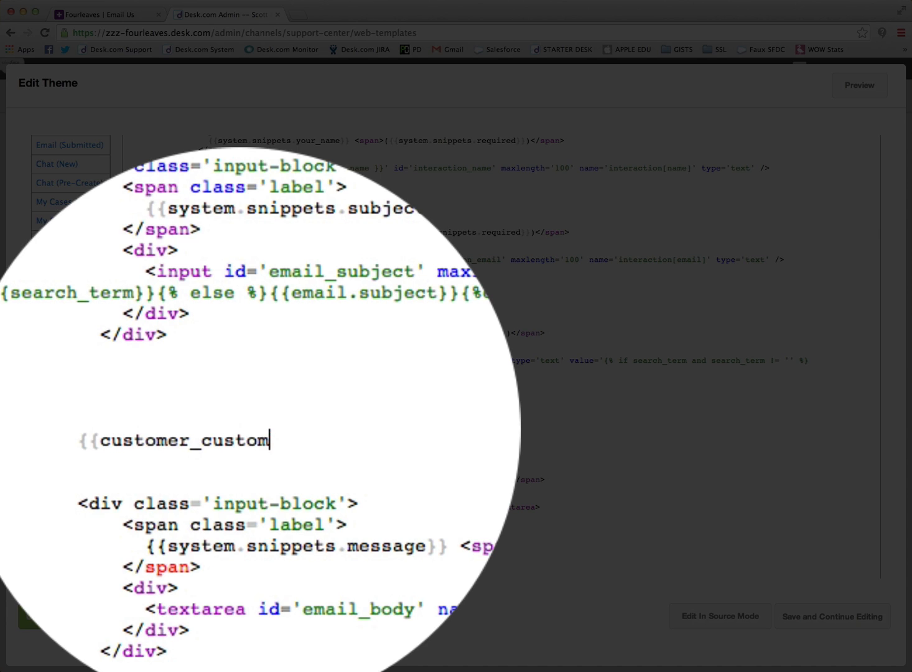
type("_")
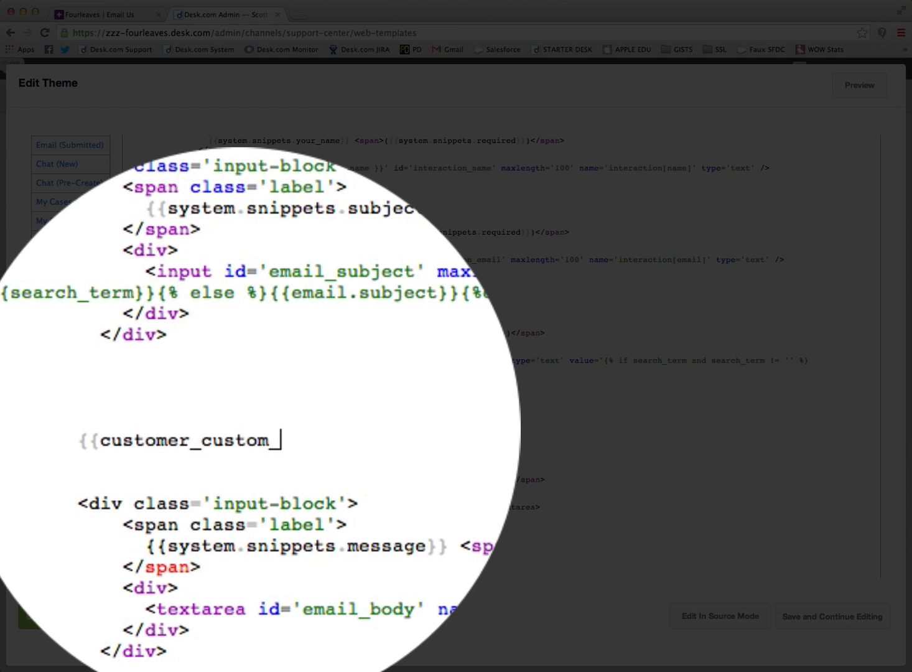
type("prod")
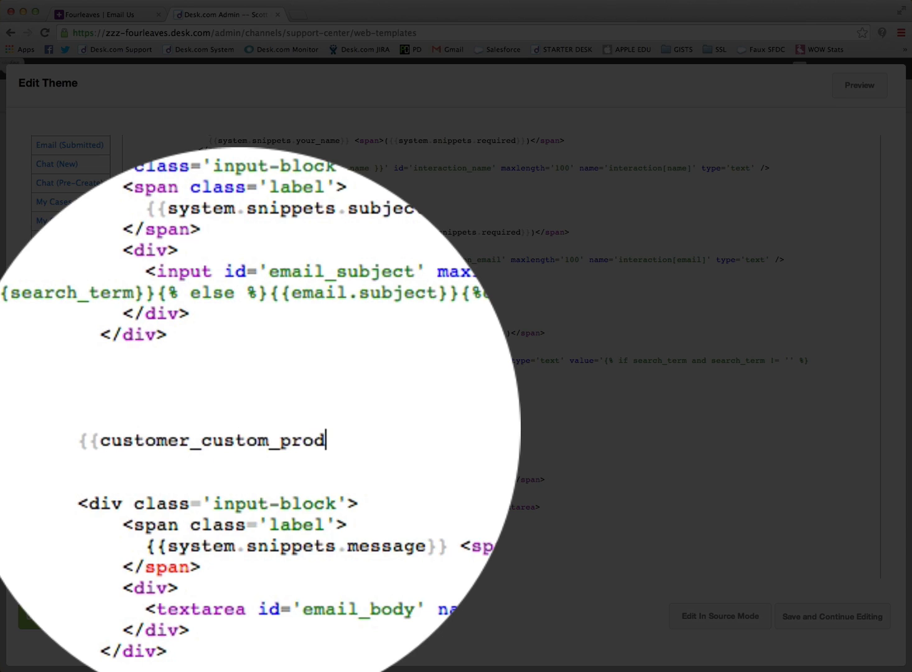
type("uct")
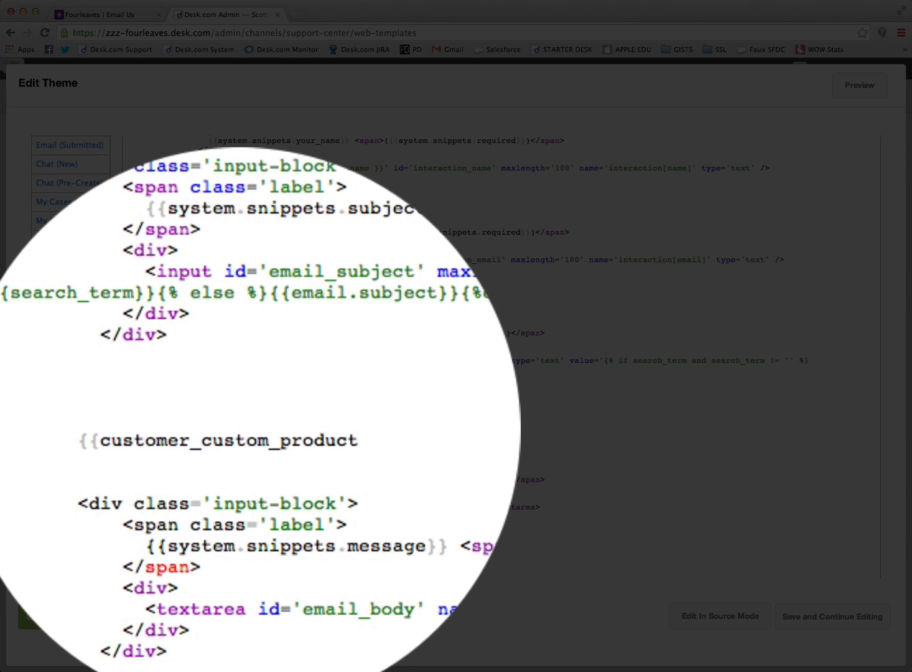
type("}}")
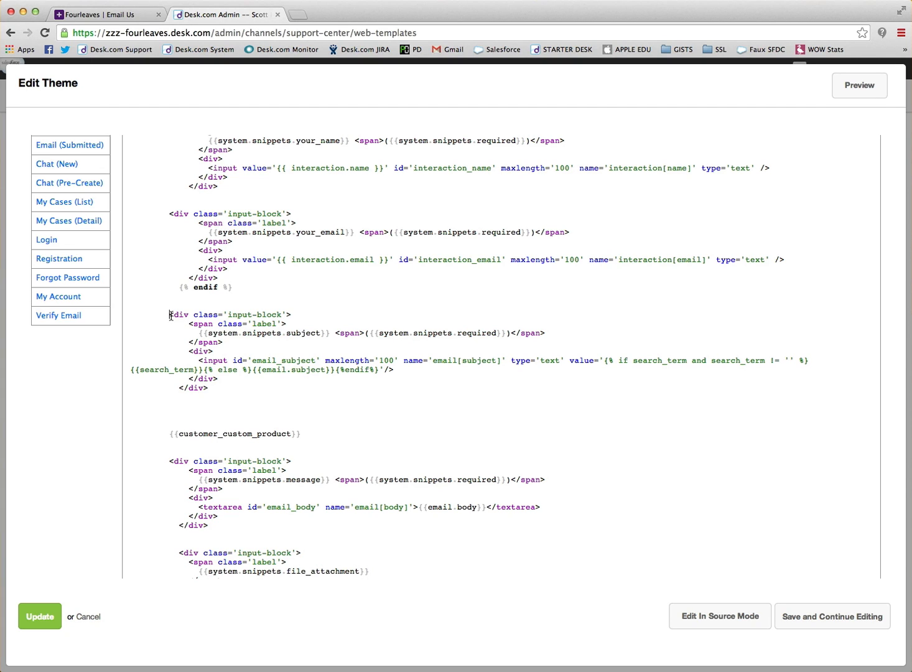
Step: Copy the subject input-block label markup and closing tags around the product placeholder
left_click_drag(169, 314, 224, 351)
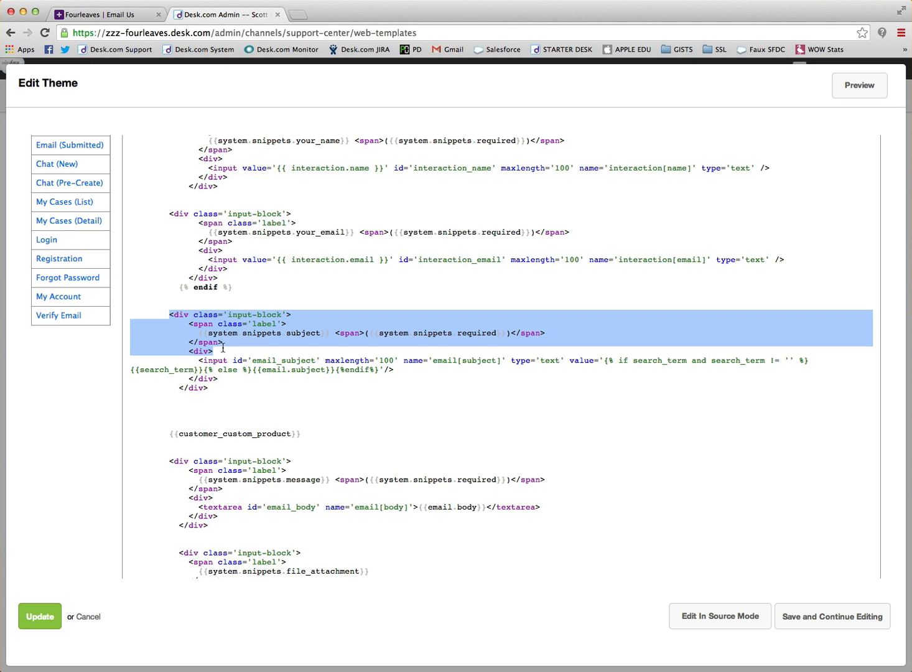
mouse_move(182, 421)
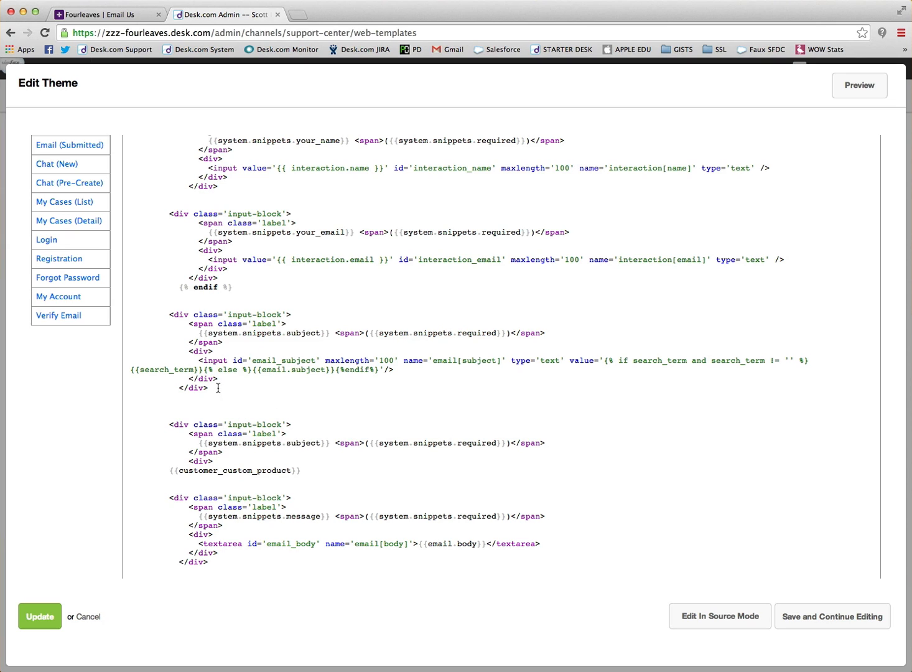
left_click_drag(187, 379, 211, 388)
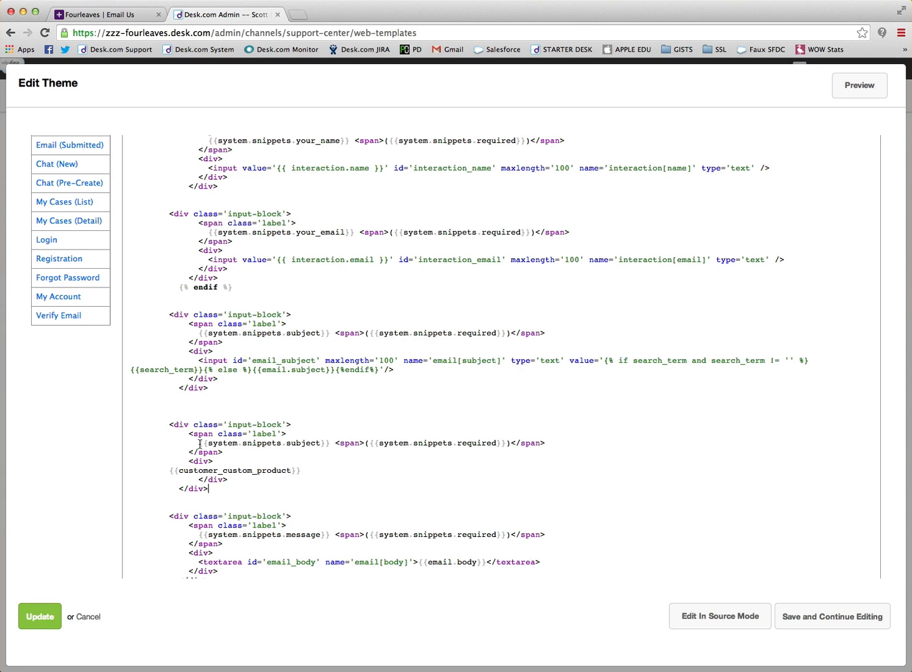
Step: Replace the copied system.snippets.subject label with the text 'Choose a Product'
double_click(264, 443)
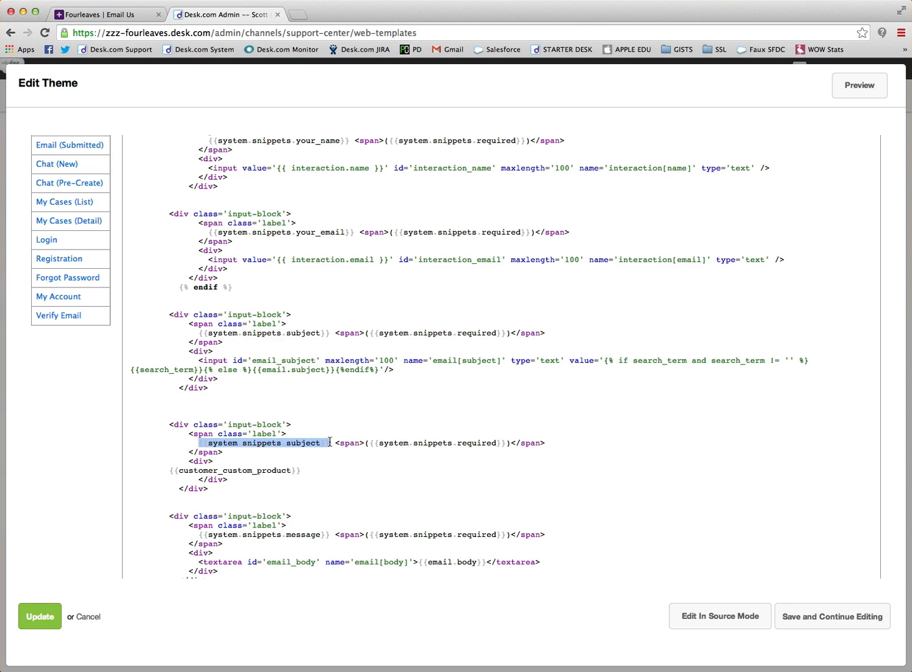
type("S")
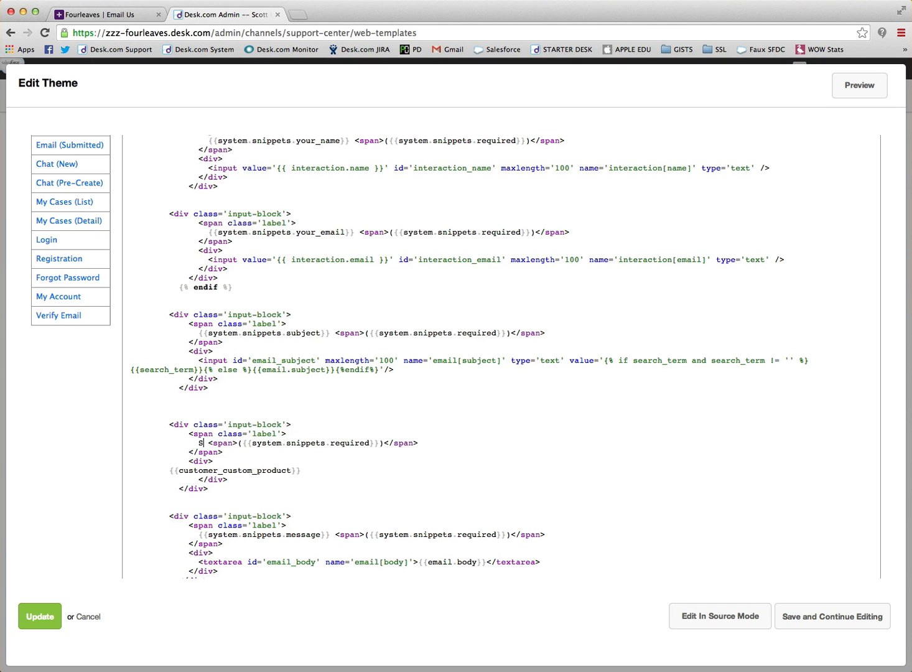
type("hoose a P")
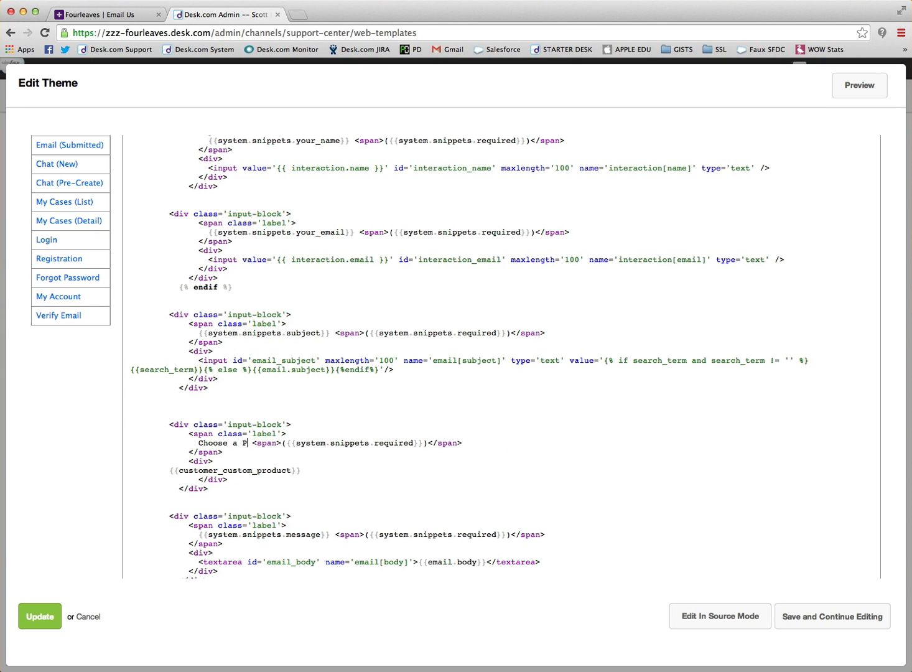
type("roduct")
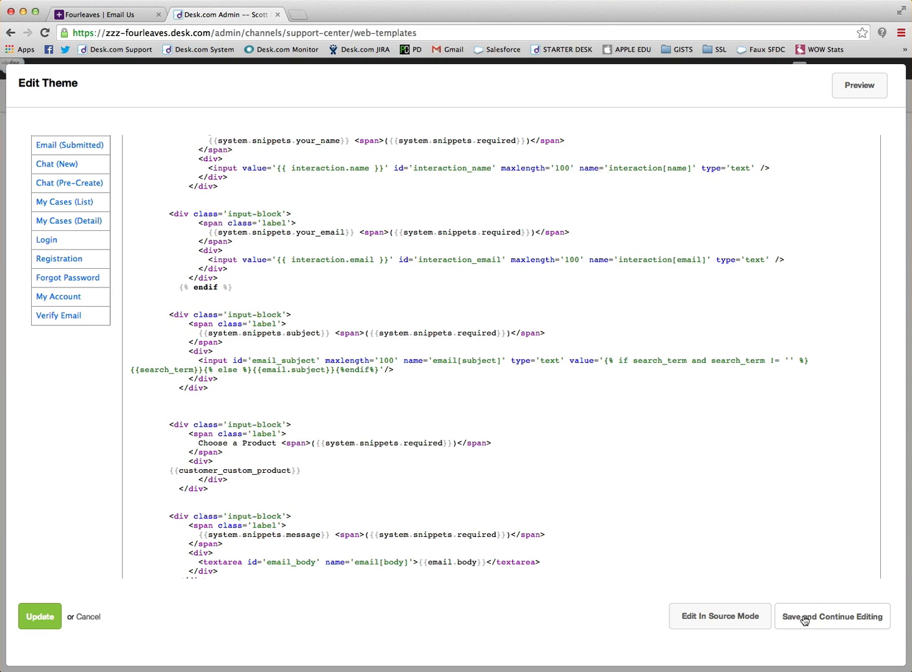
Step: Save and Continue Editing, then Update the Oranges theme
left_click(831, 618)
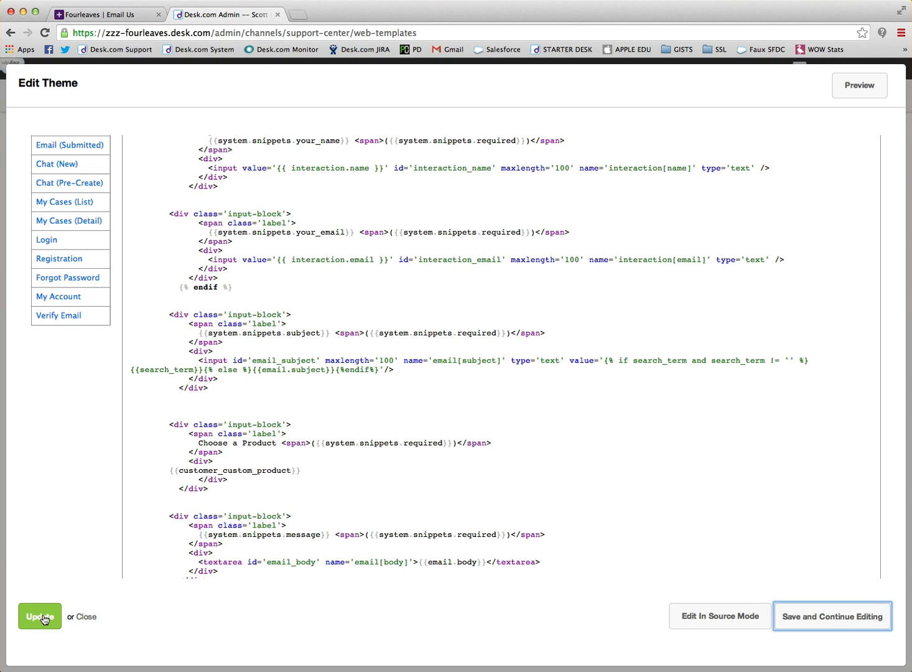
left_click(40, 616)
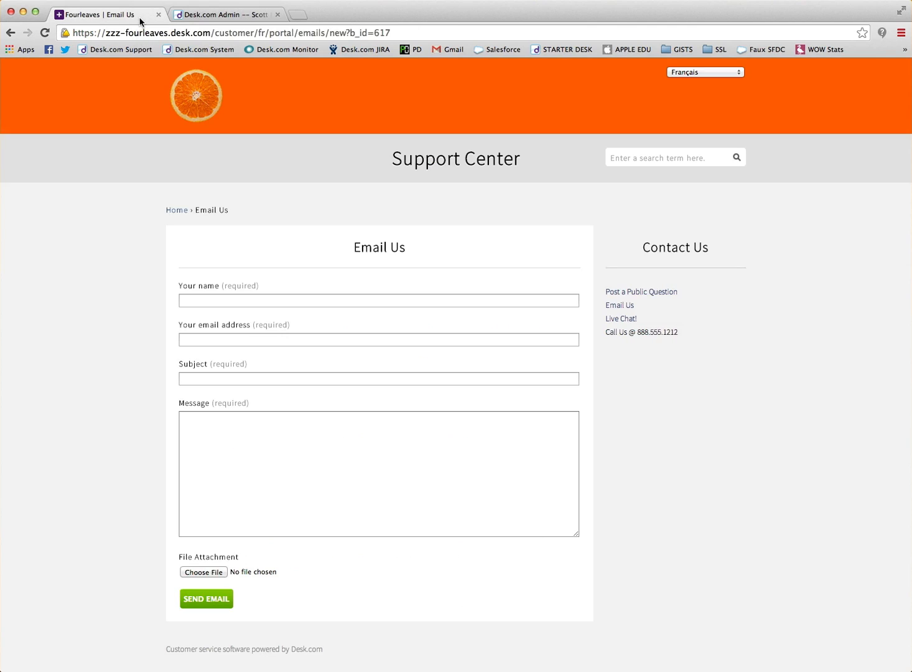
mouse_move(156, 144)
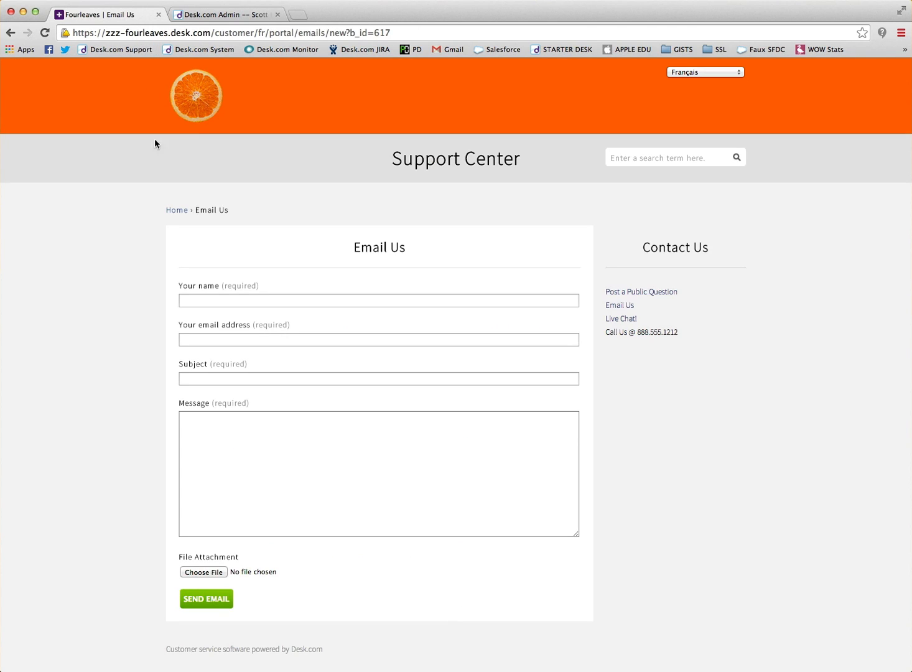
mouse_move(171, 236)
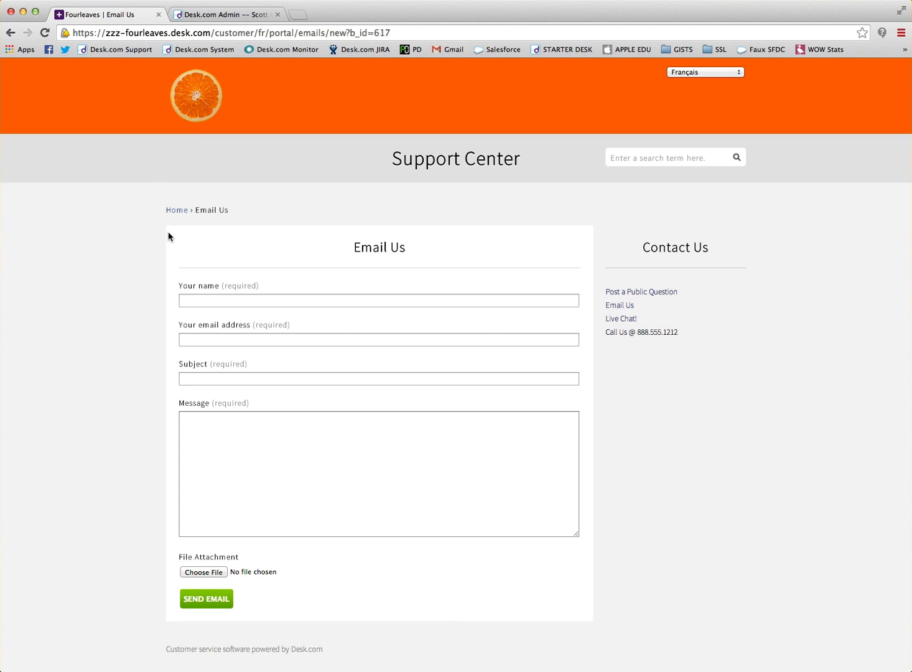
Step: Refresh the Email Us page and expand the Choose a Product dropdown showing the three juices
left_click(45, 33)
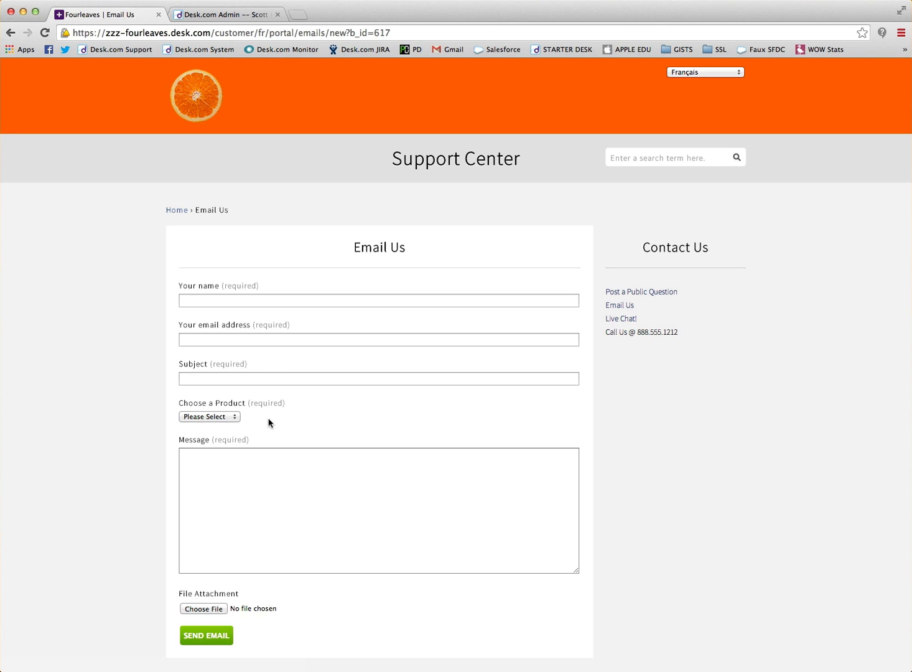
left_click(209, 415)
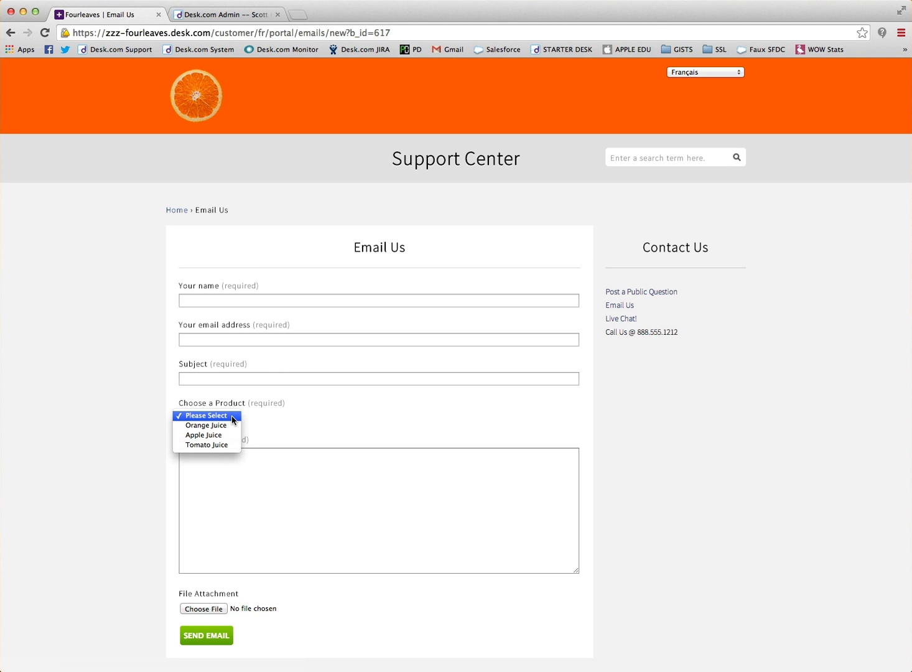
mouse_move(207, 425)
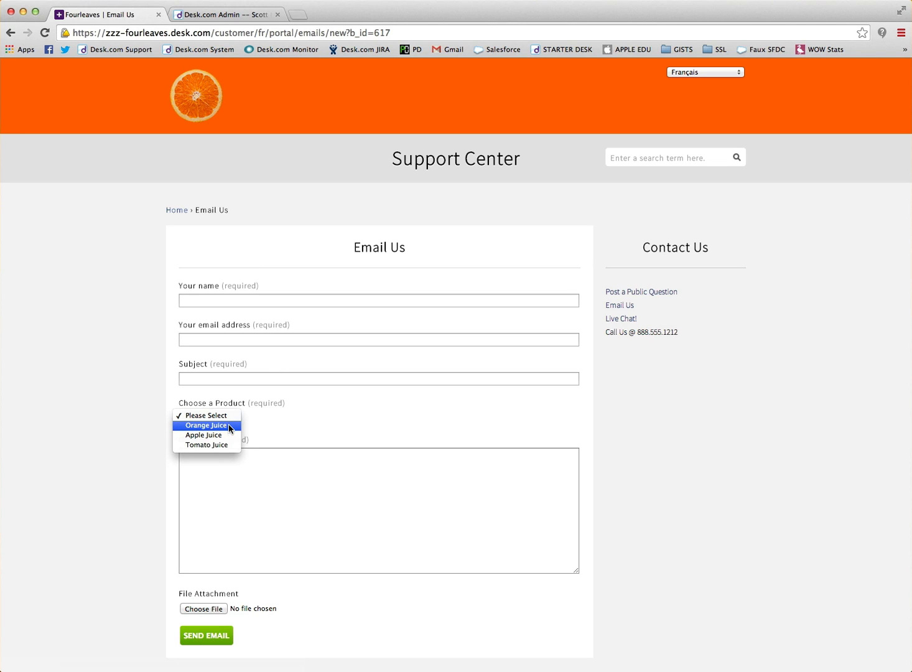
mouse_move(207, 445)
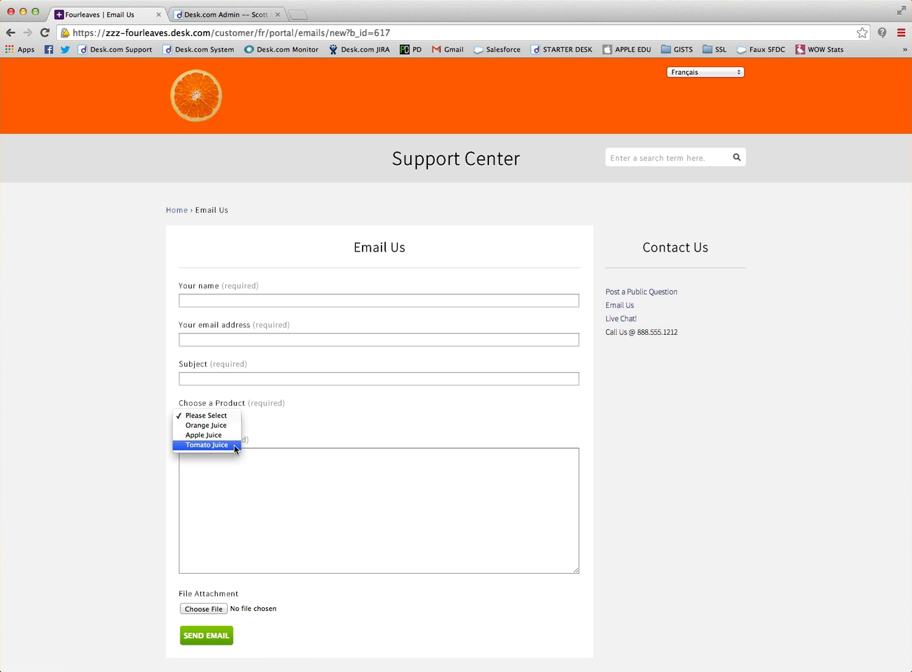